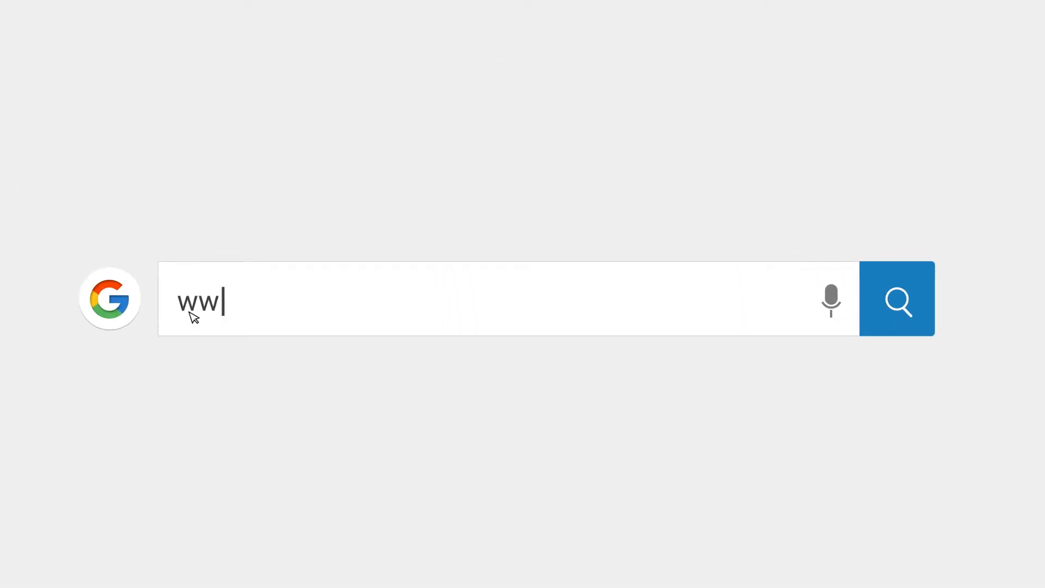
text(www.fmu.gov.pk/goaml)
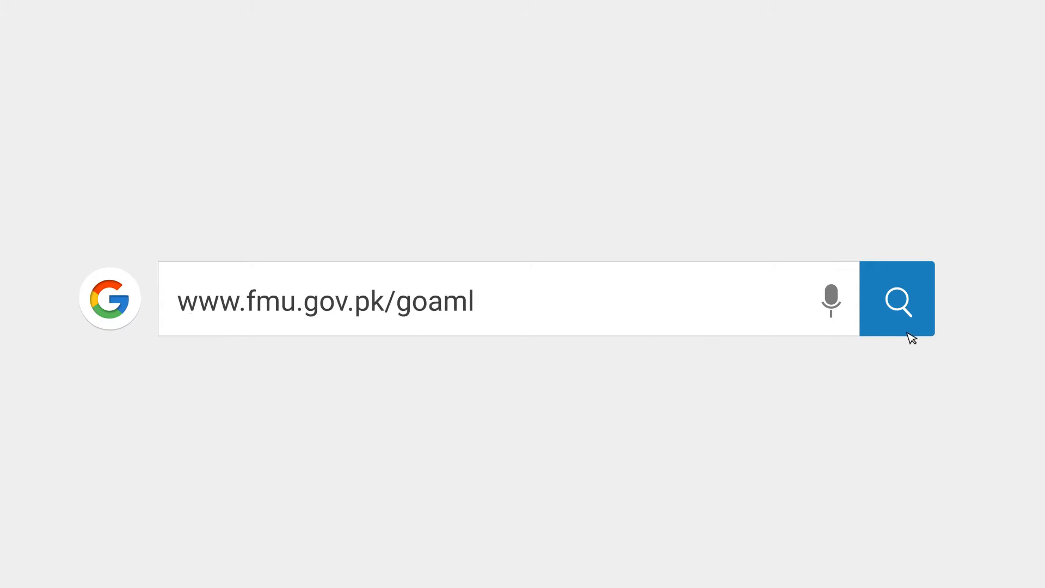
click(898, 300)
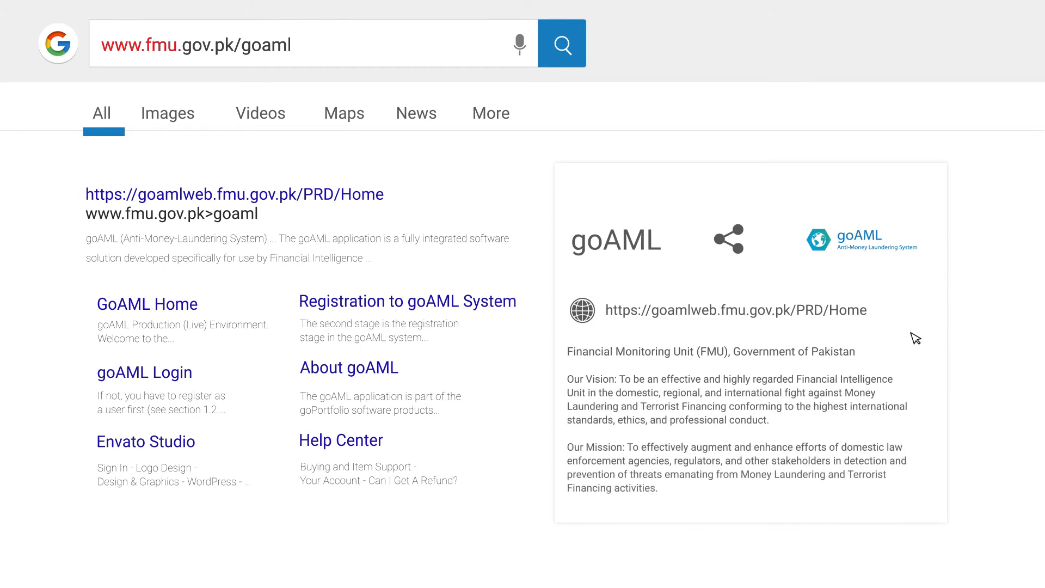
mouse_move(155, 207)
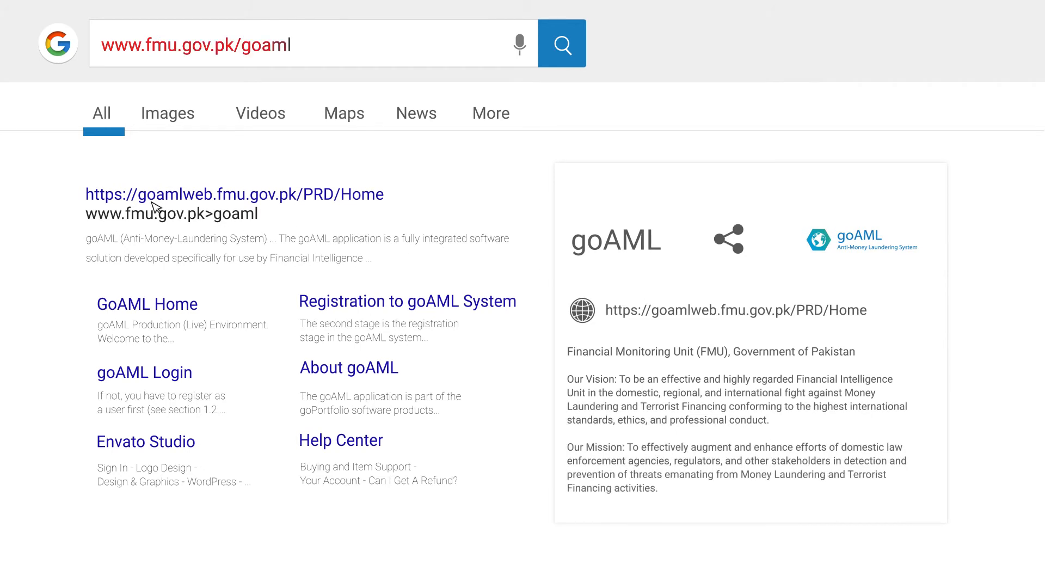
click(234, 194)
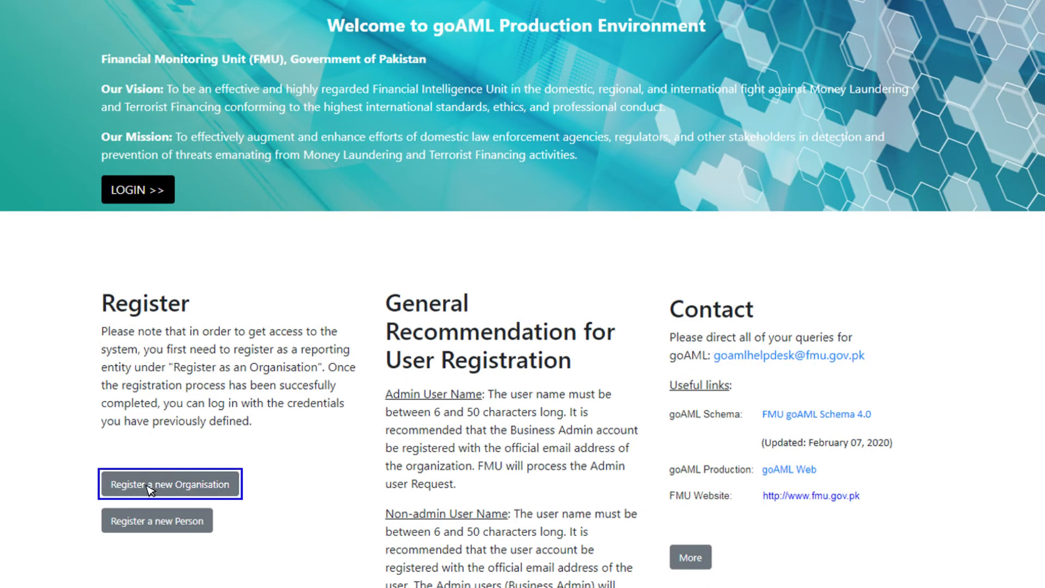
click(170, 483)
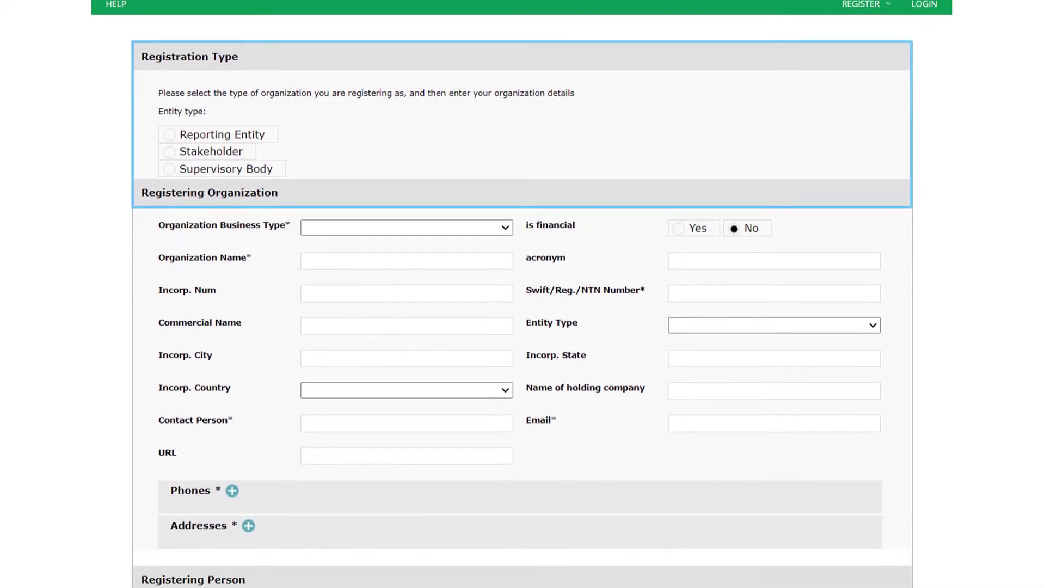
Preview the Stakeholder registration type, then choose Reporting Entity as the entity type
scroll(down, 3)
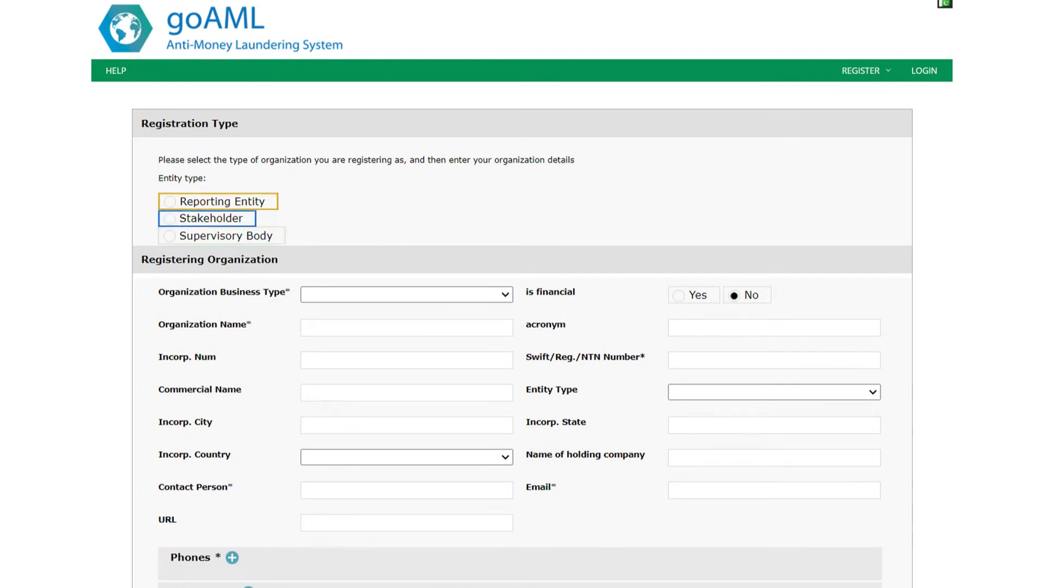
mouse_move(221, 235)
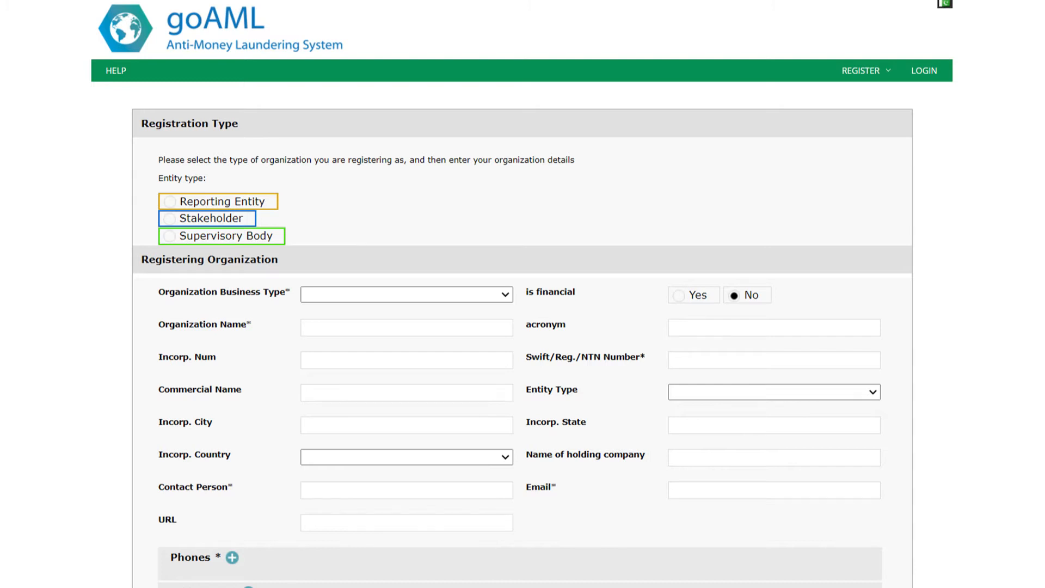
click(170, 201)
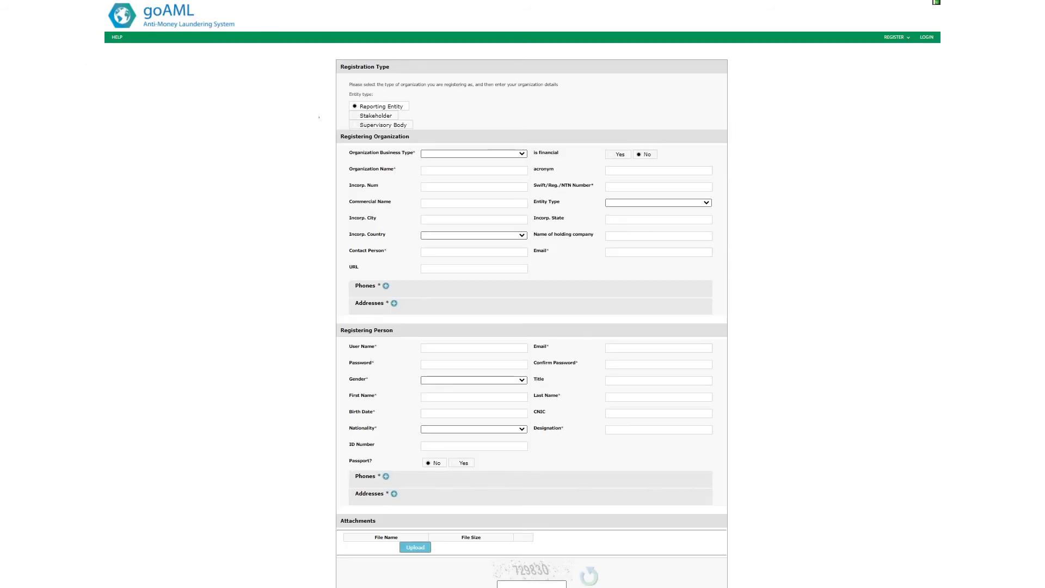
click(355, 115)
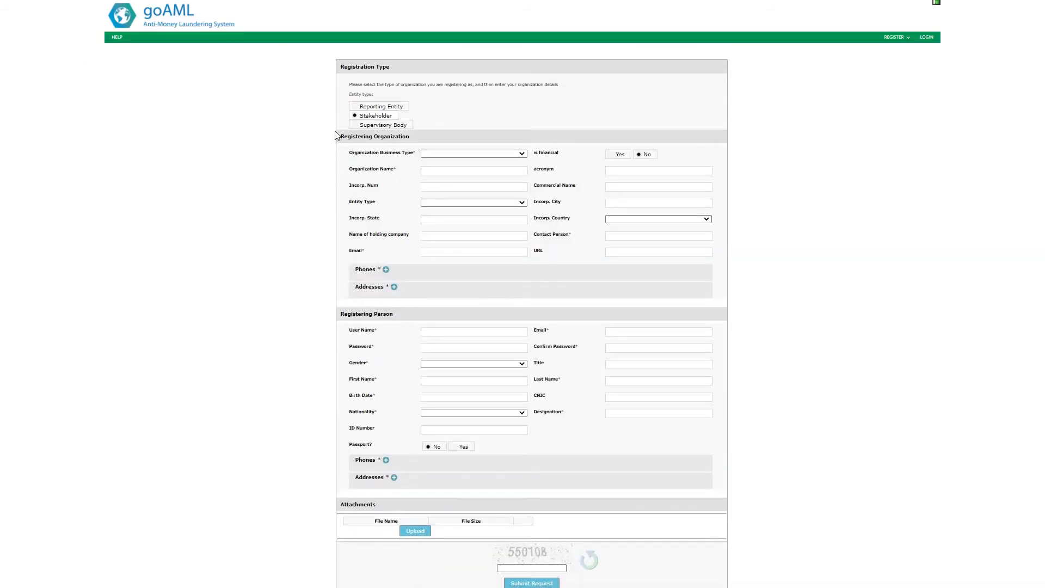
click(364, 106)
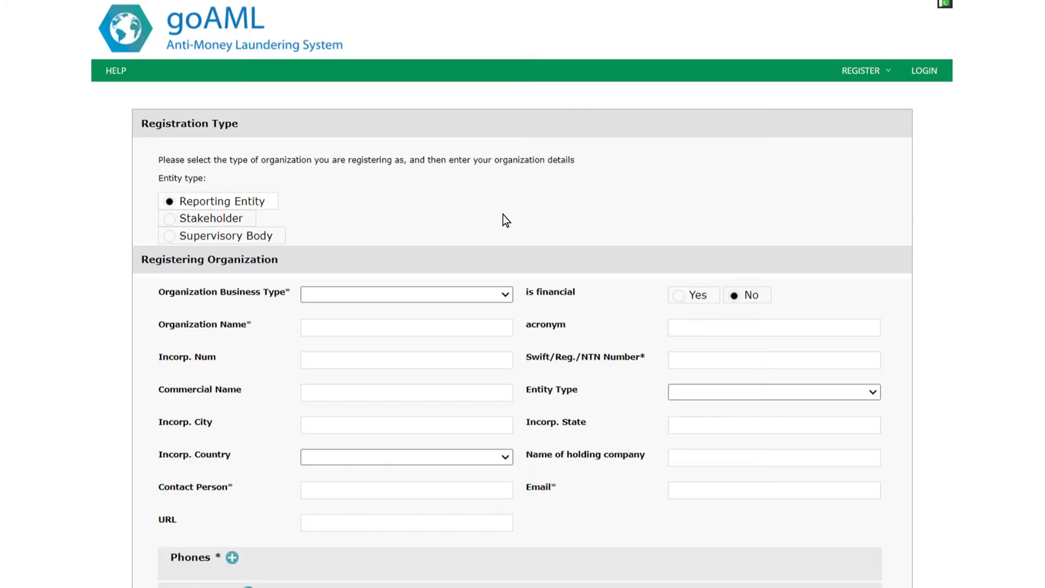
Select Real Estate as the organisation business type from the dropdown list
click(504, 294)
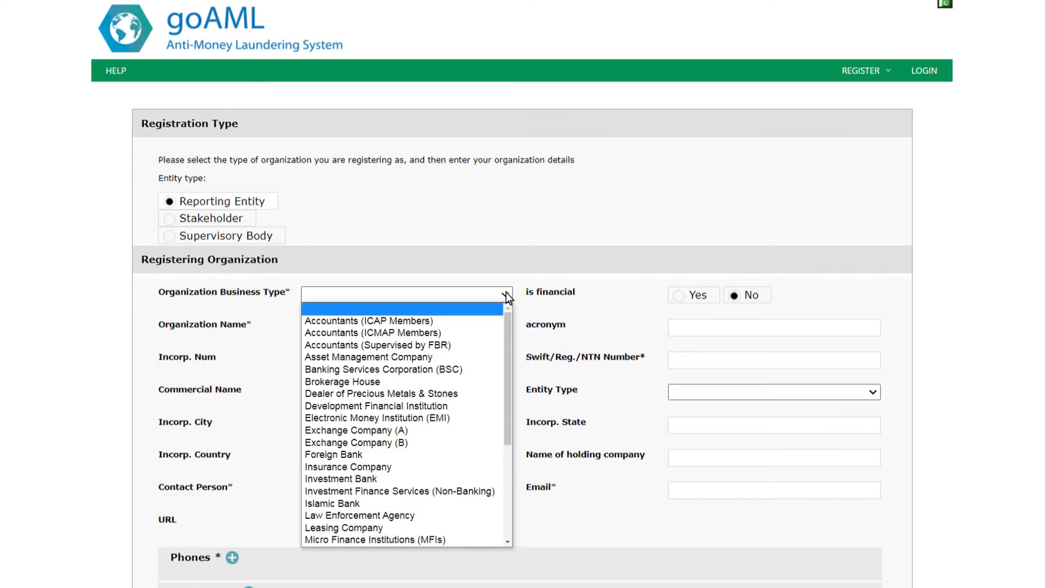
mouse_move(511, 323)
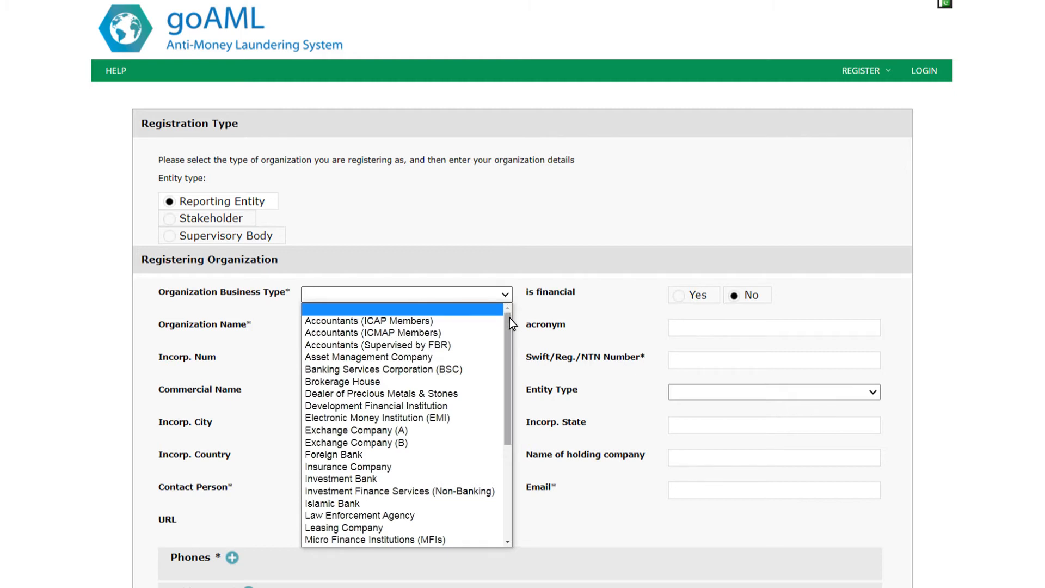
scroll(down, 3)
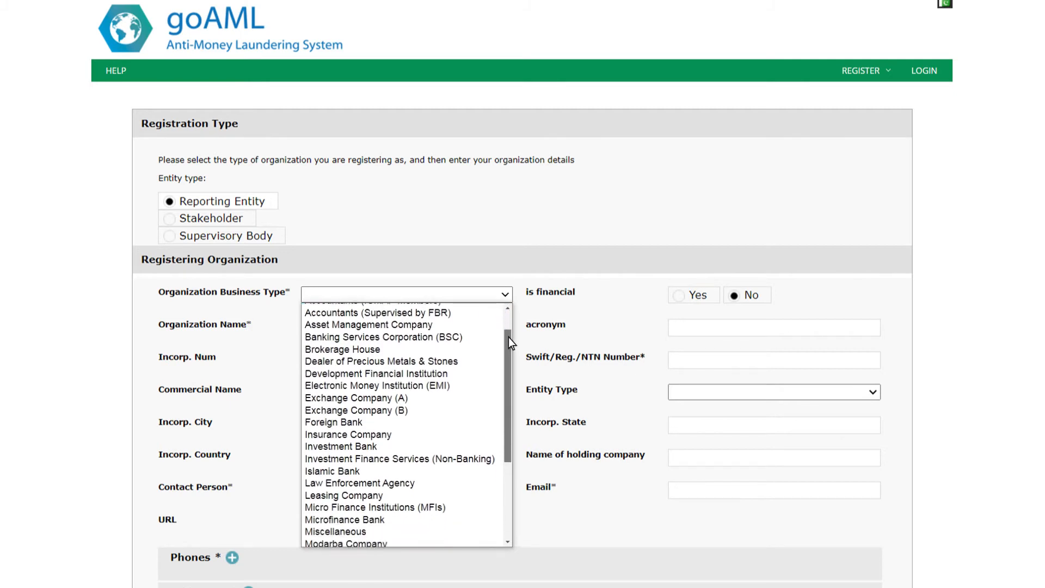
scroll(down, 3)
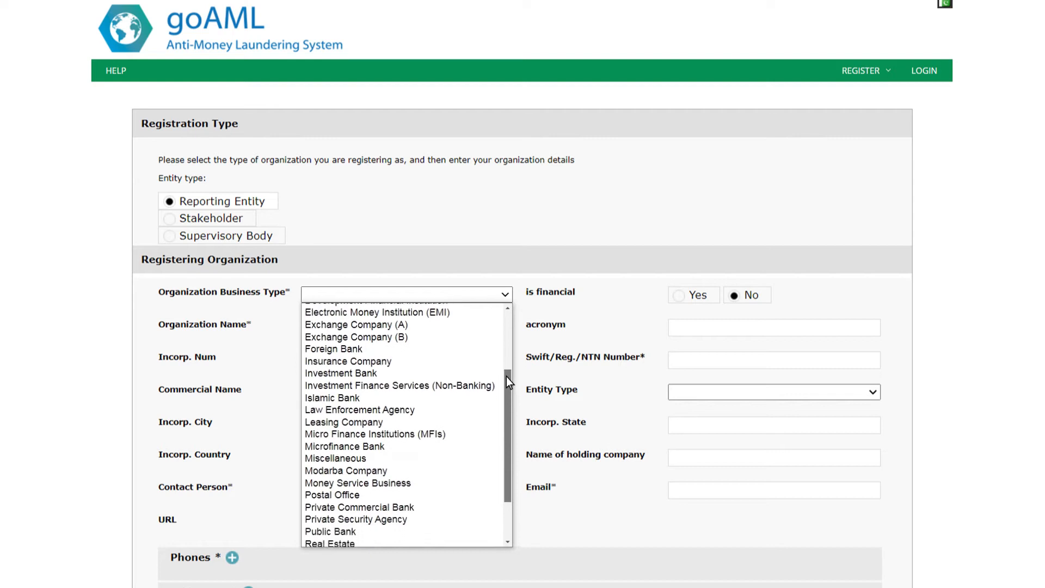
scroll(down, 3)
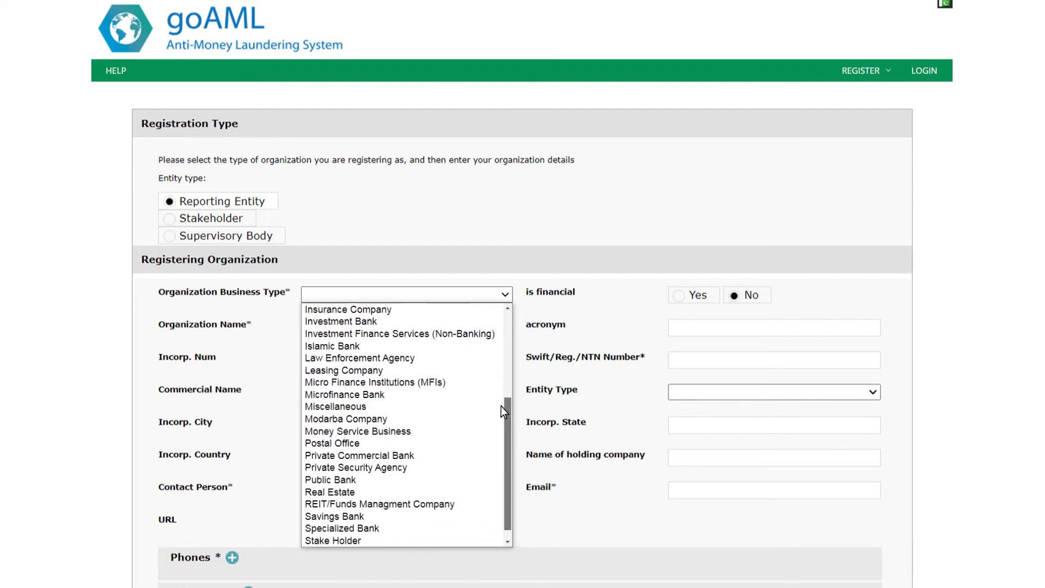
scroll(down, 3)
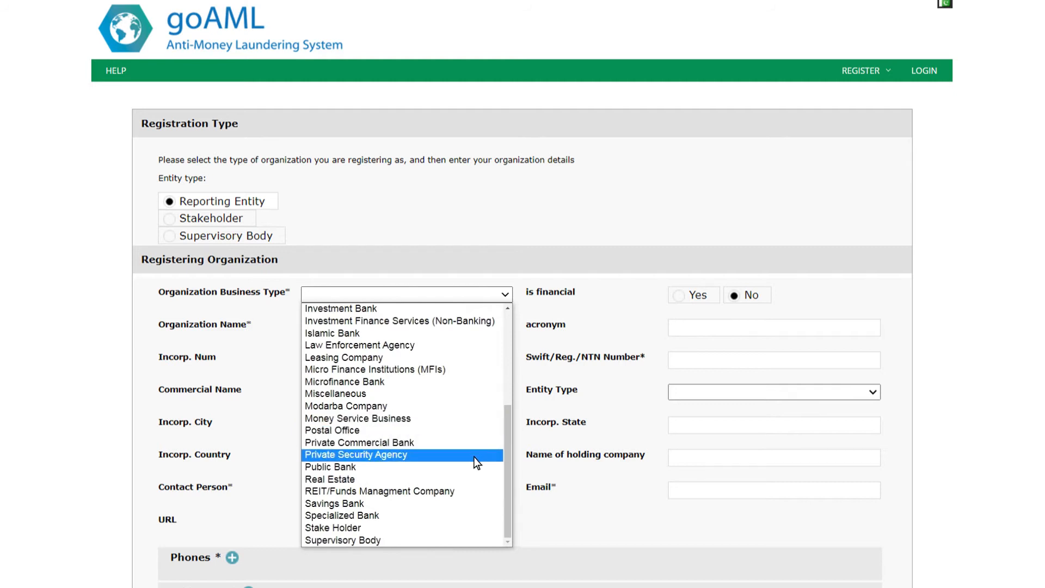
click(328, 479)
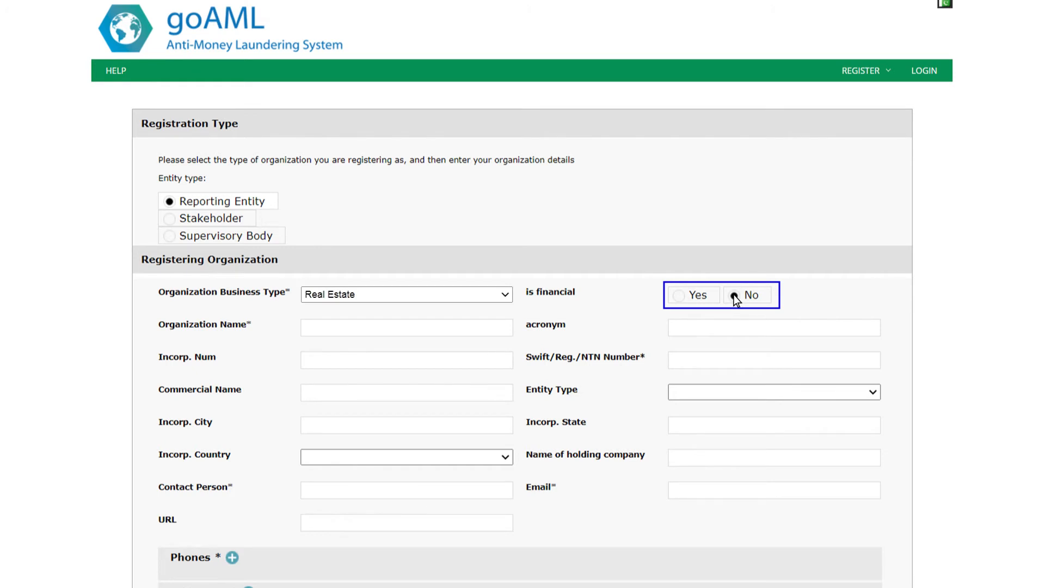
Keep 'is financial' on No, set incorporation country to PAKISTAN and begin entering the contact name 'Yousu'
click(743, 295)
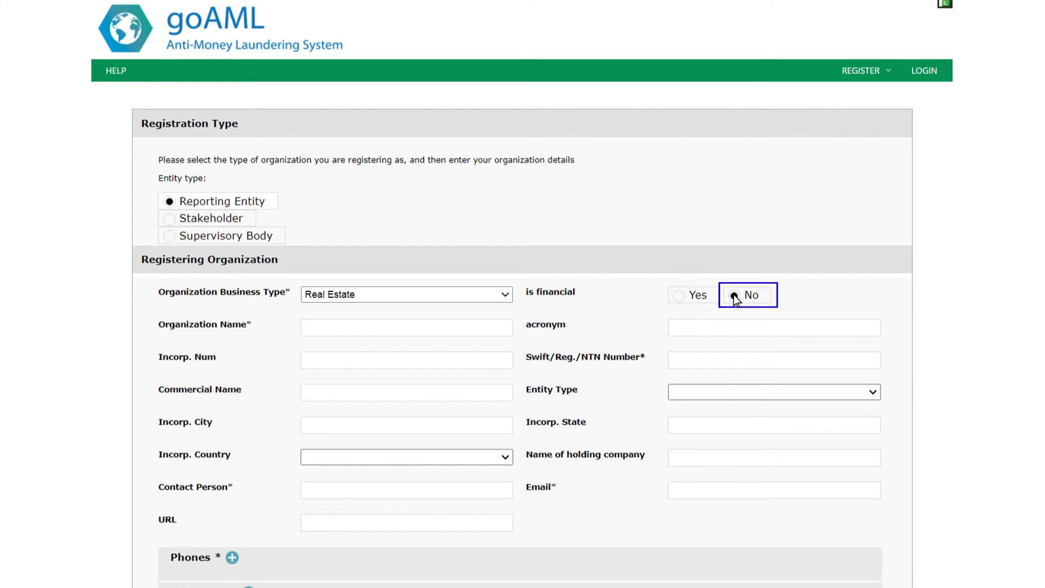
click(733, 295)
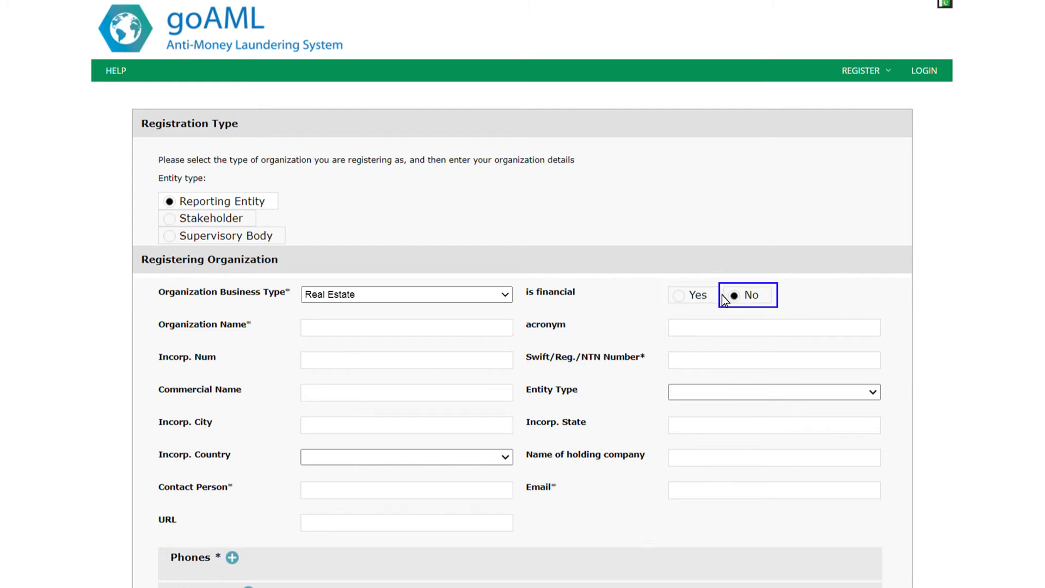
click(678, 295)
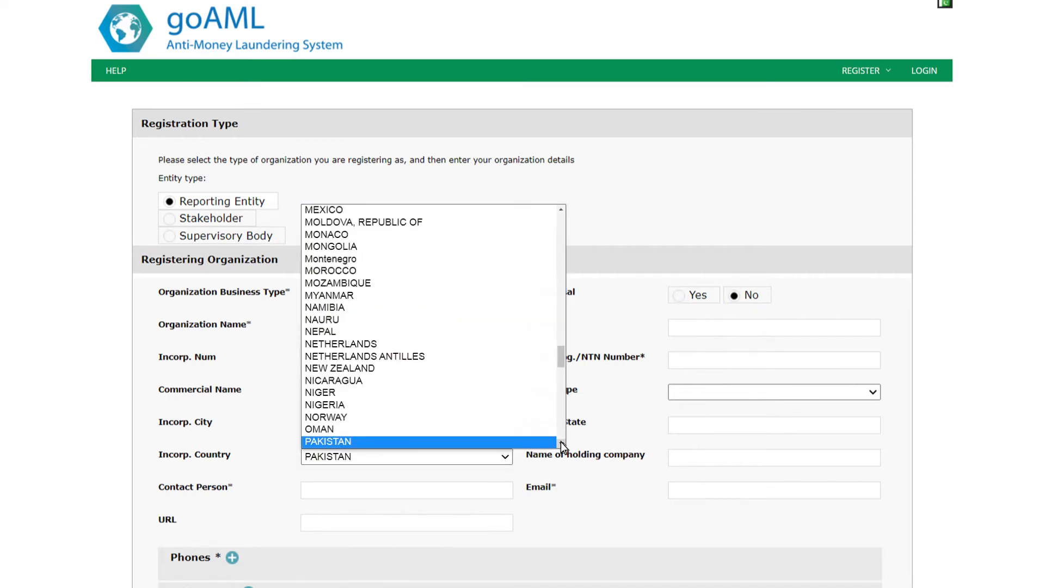
click(328, 442)
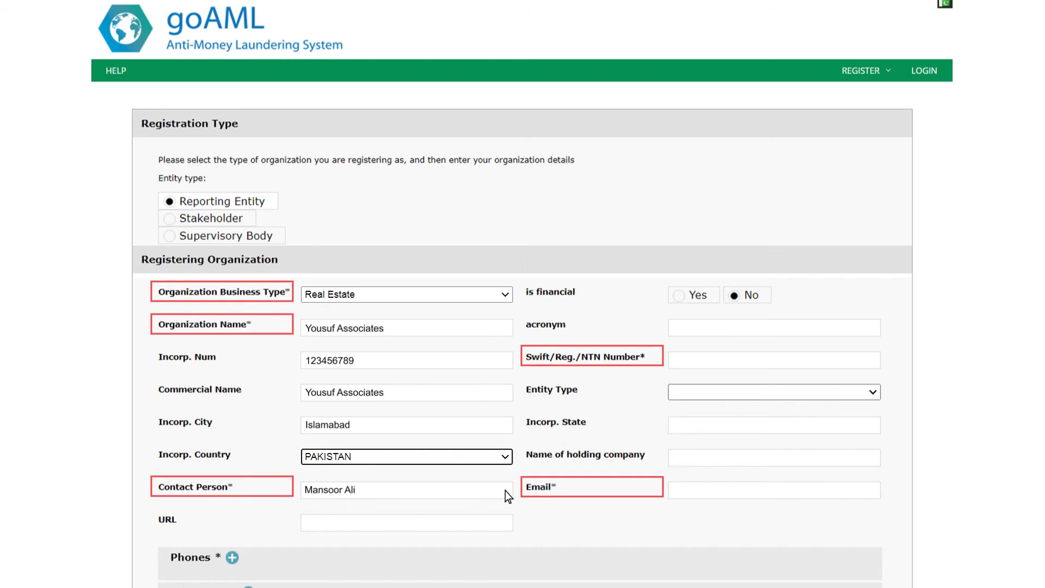
text(Yousuf Associates)
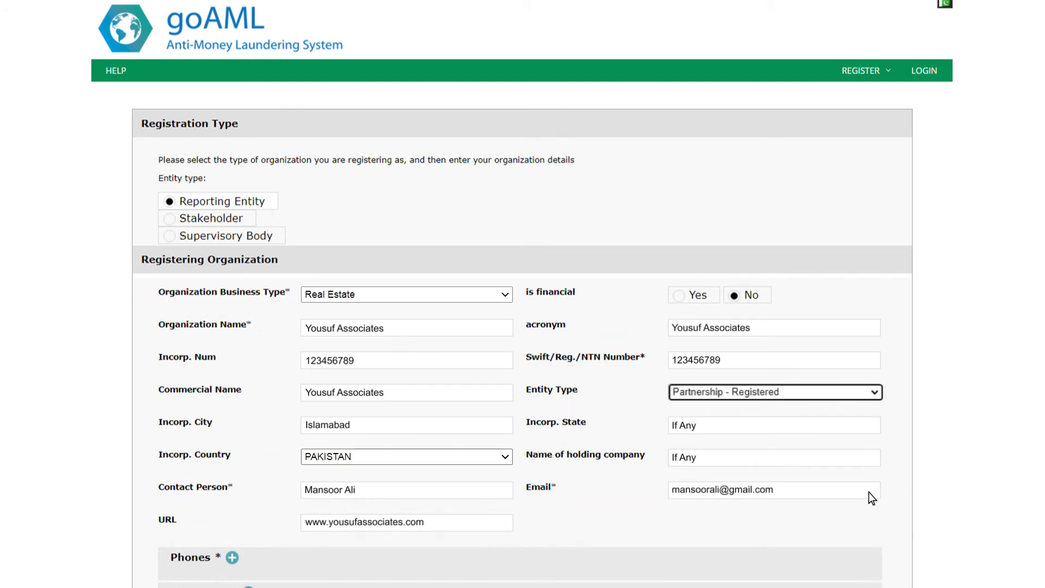
scroll(down, 3)
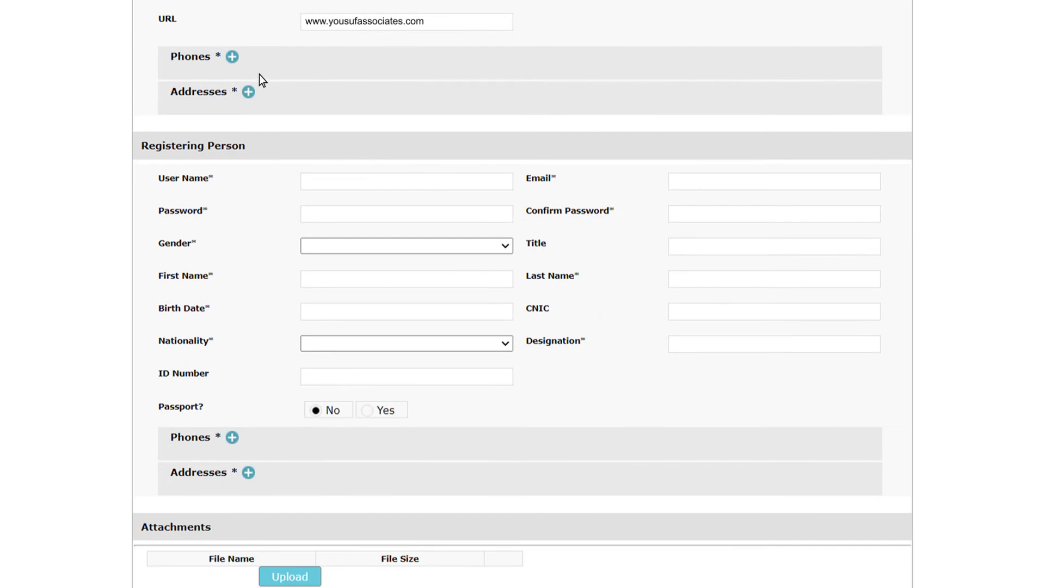
click(231, 55)
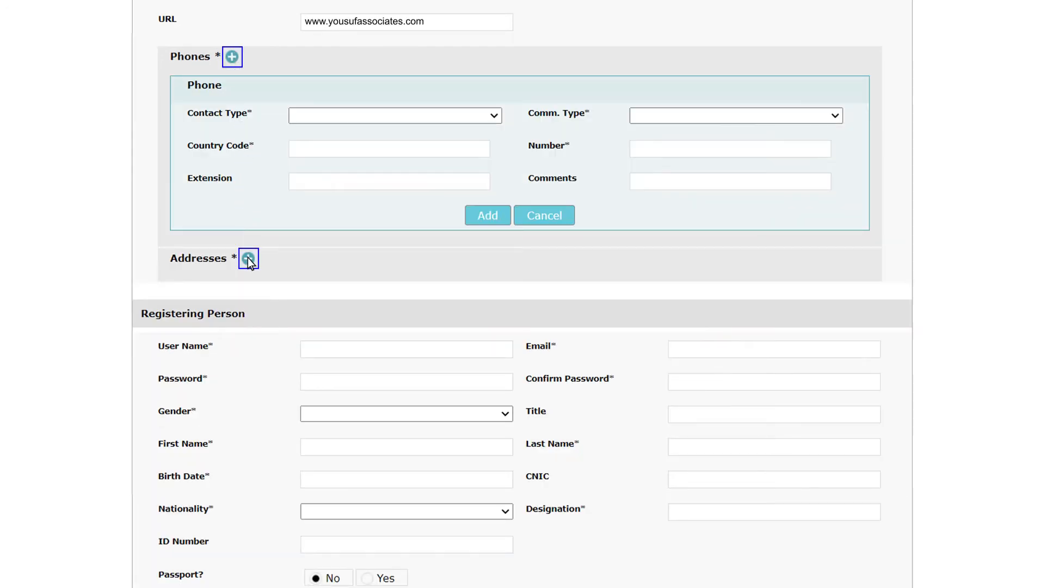
click(248, 259)
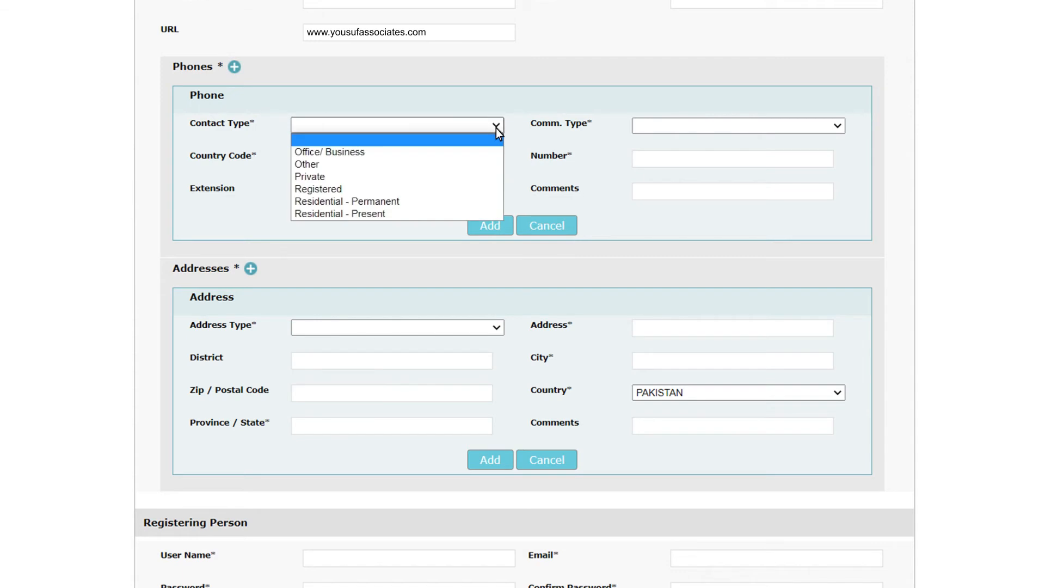
click(329, 153)
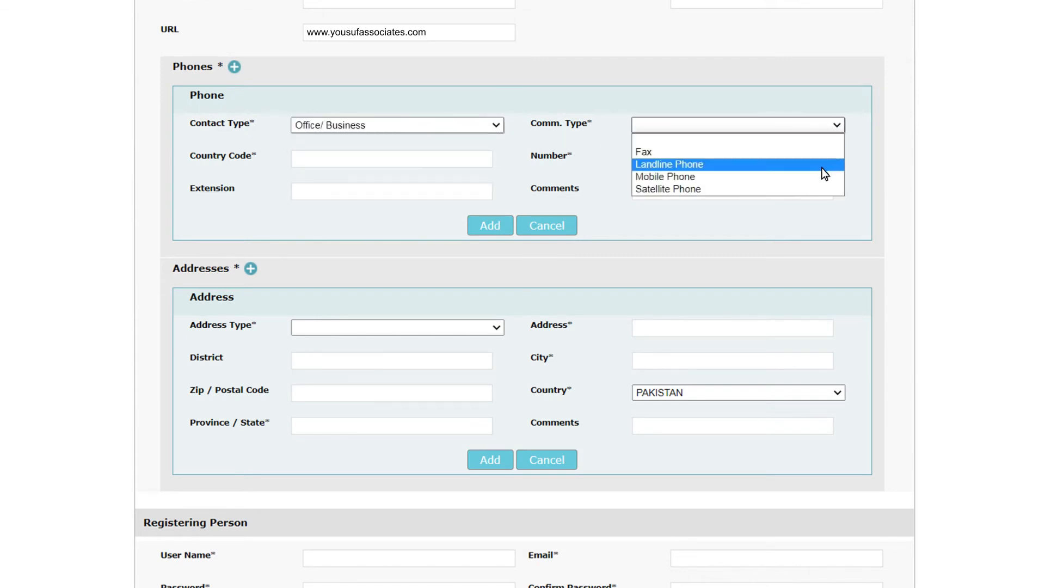
click(664, 177)
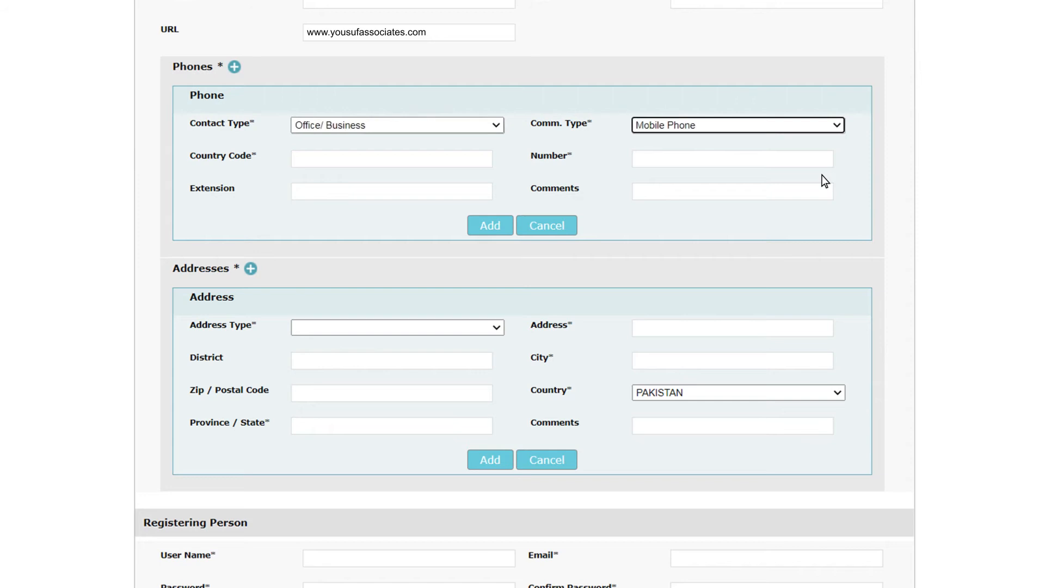
text(92)
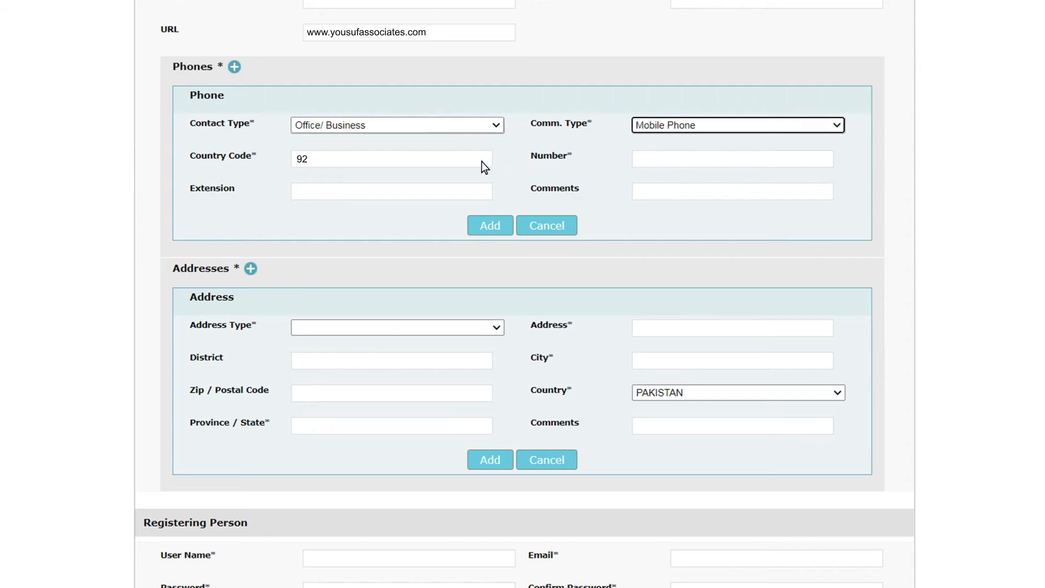
text(If a)
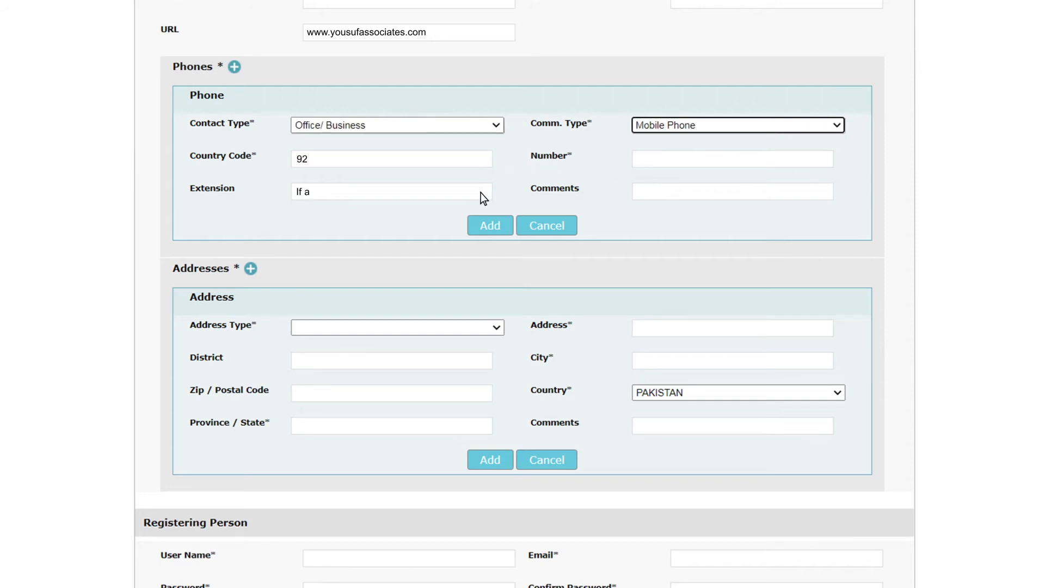
text(ny)
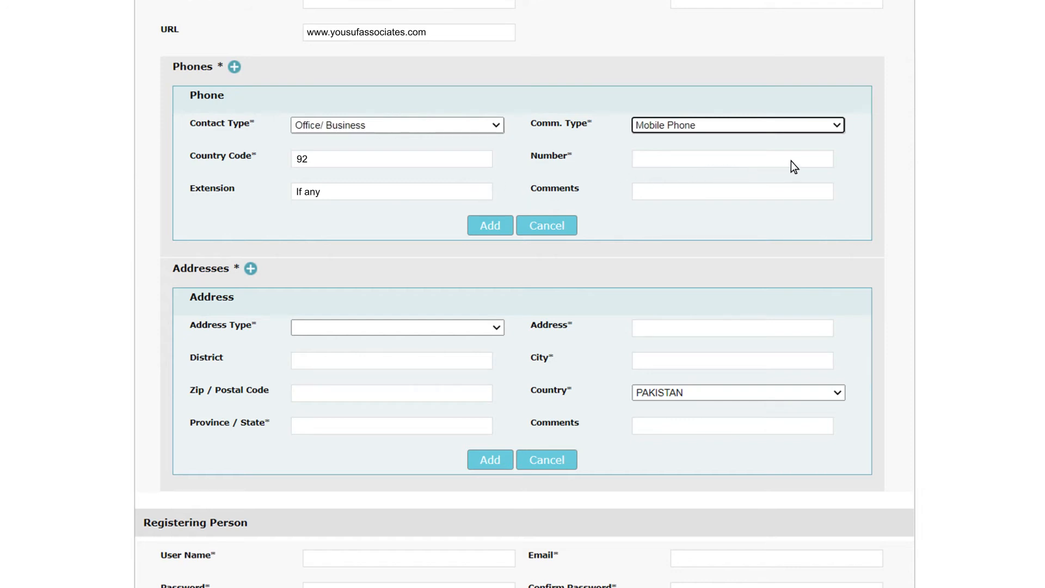
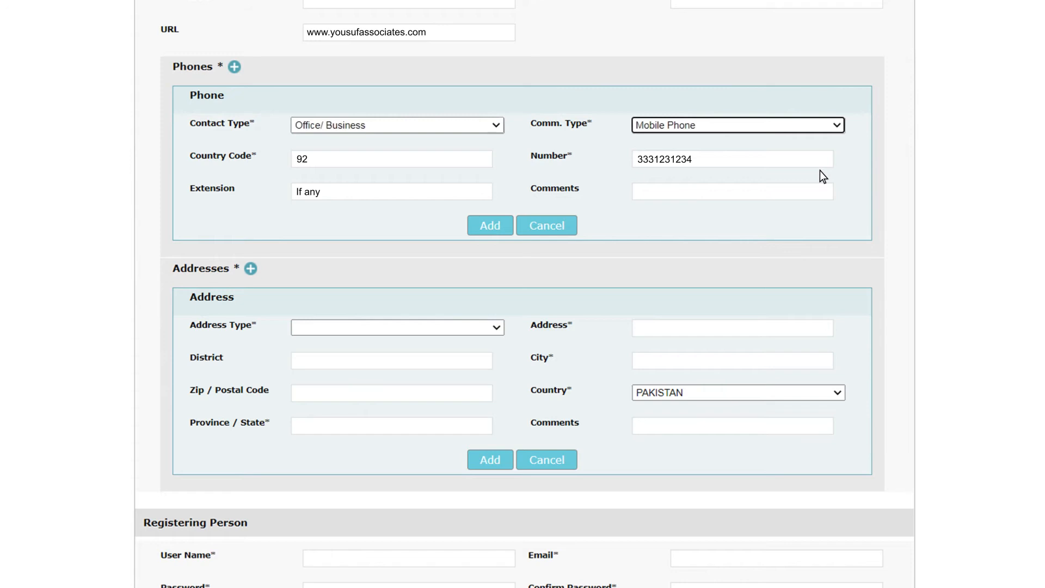
click(490, 226)
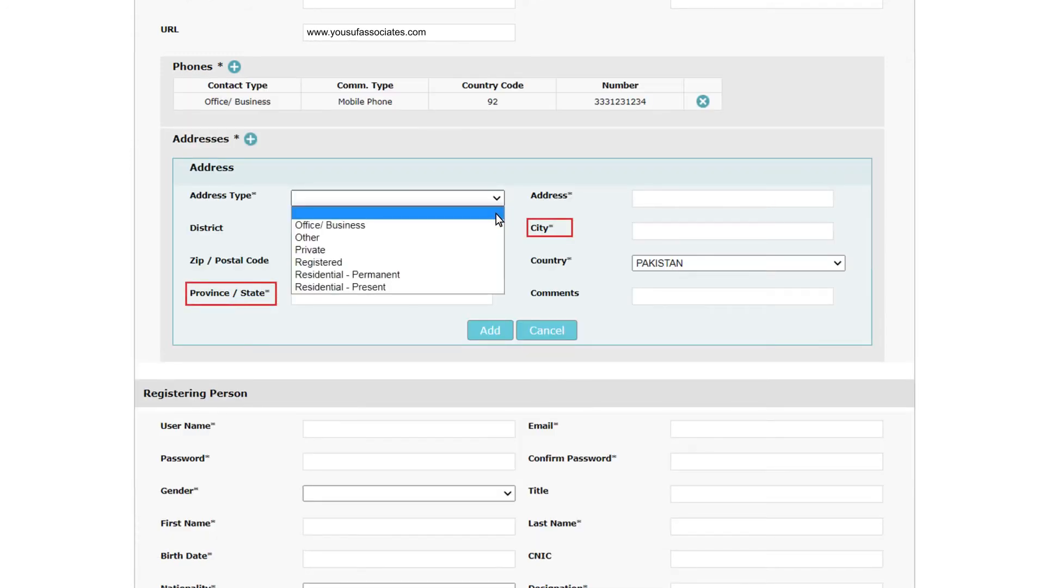
Add an Office/Business address in Islamabad, ICT, Pakistan to the organisation's address list
click(329, 224)
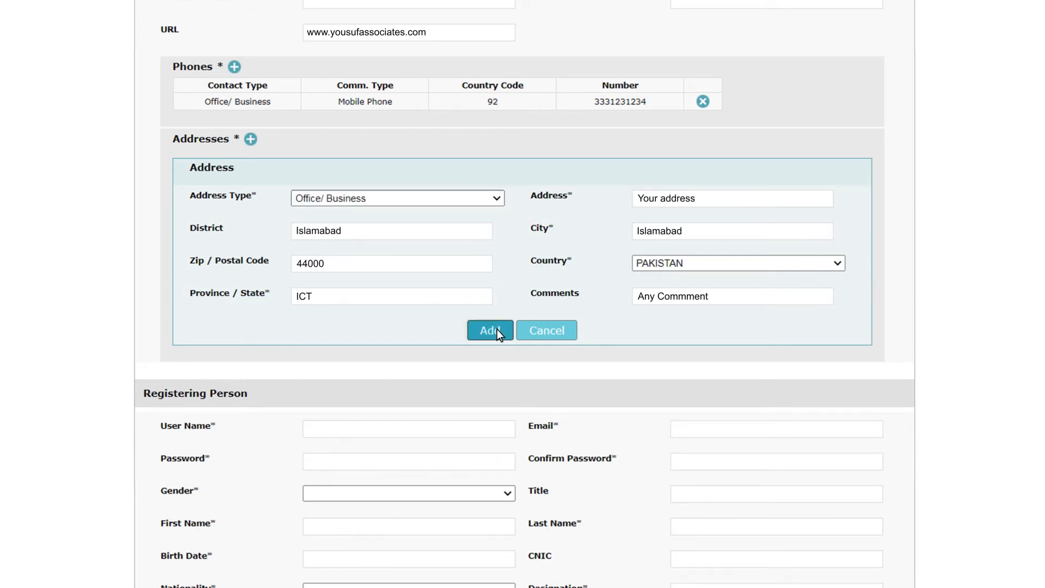
click(489, 329)
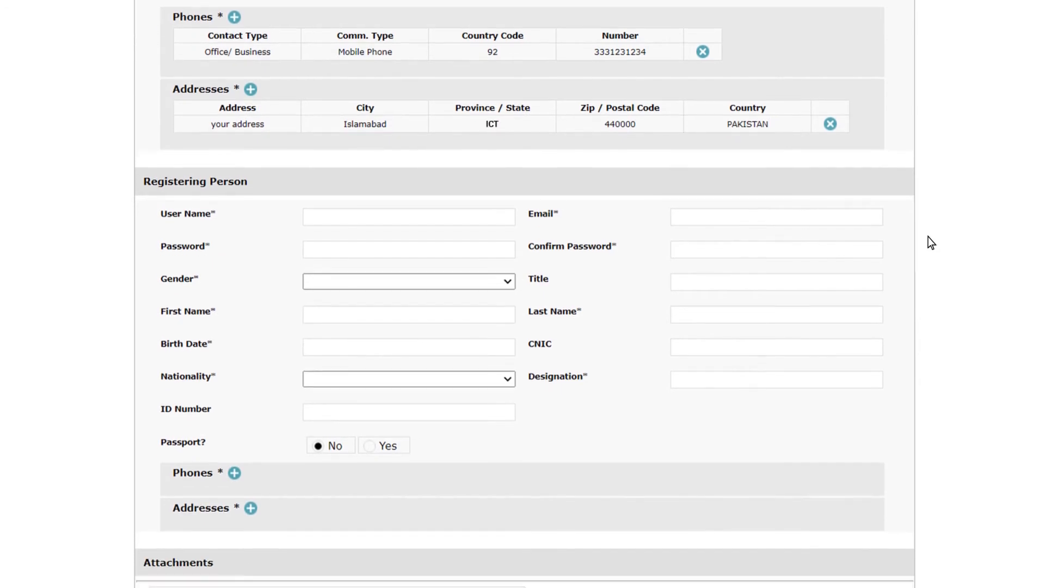
scroll(down, 3)
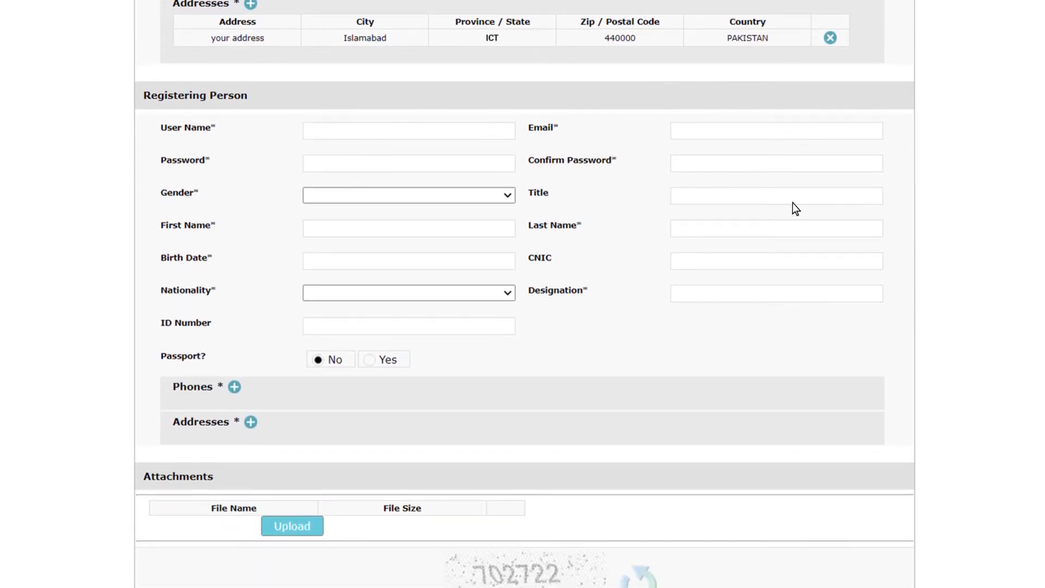
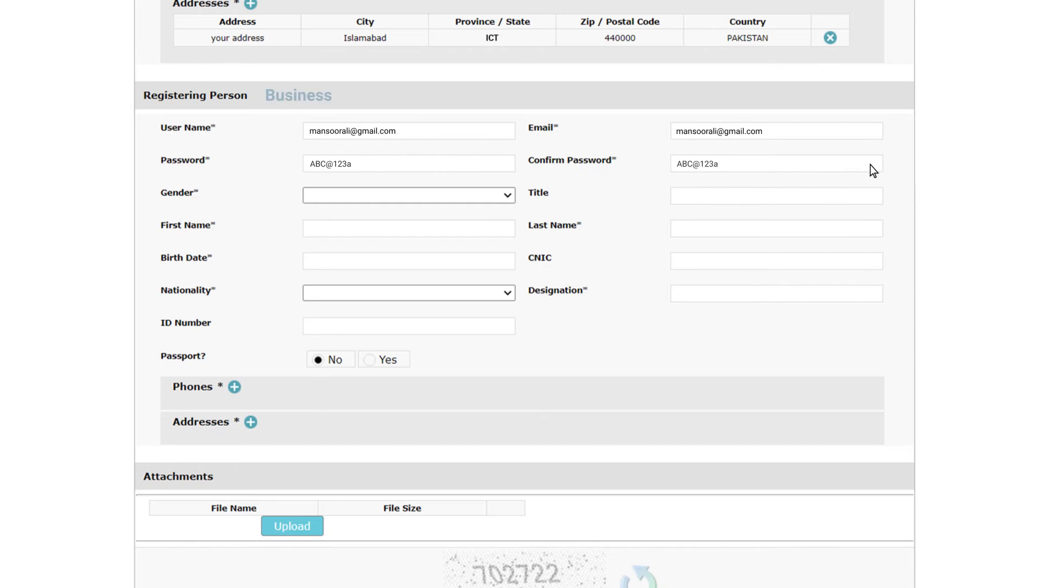
click(407, 195)
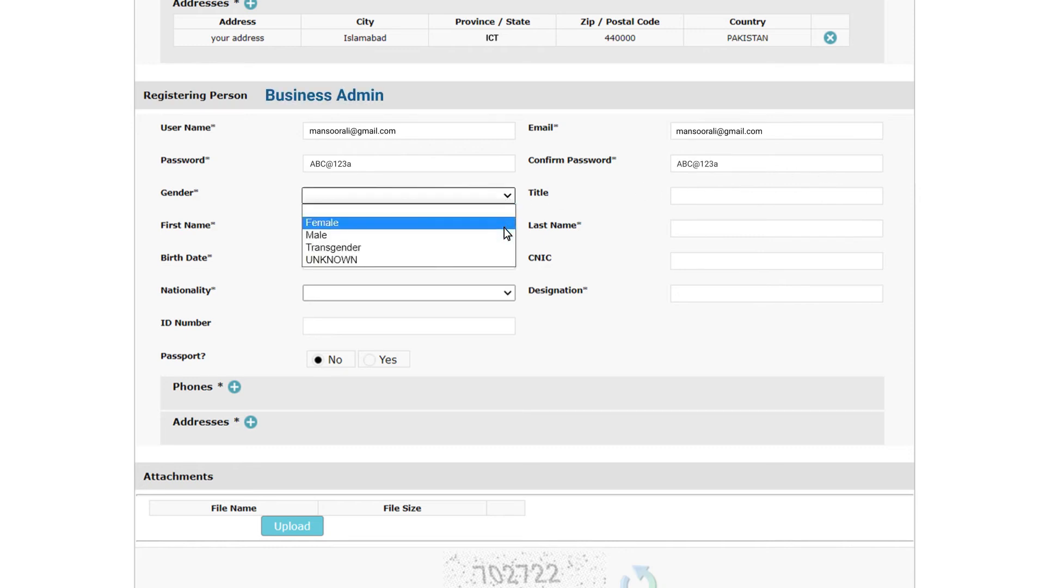
click(316, 235)
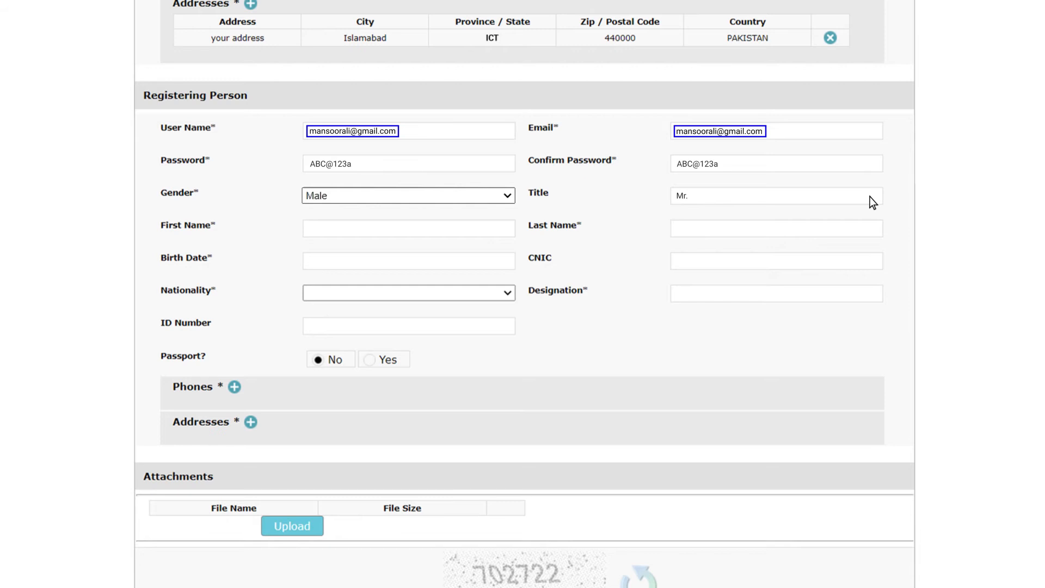
mouse_move(747, 214)
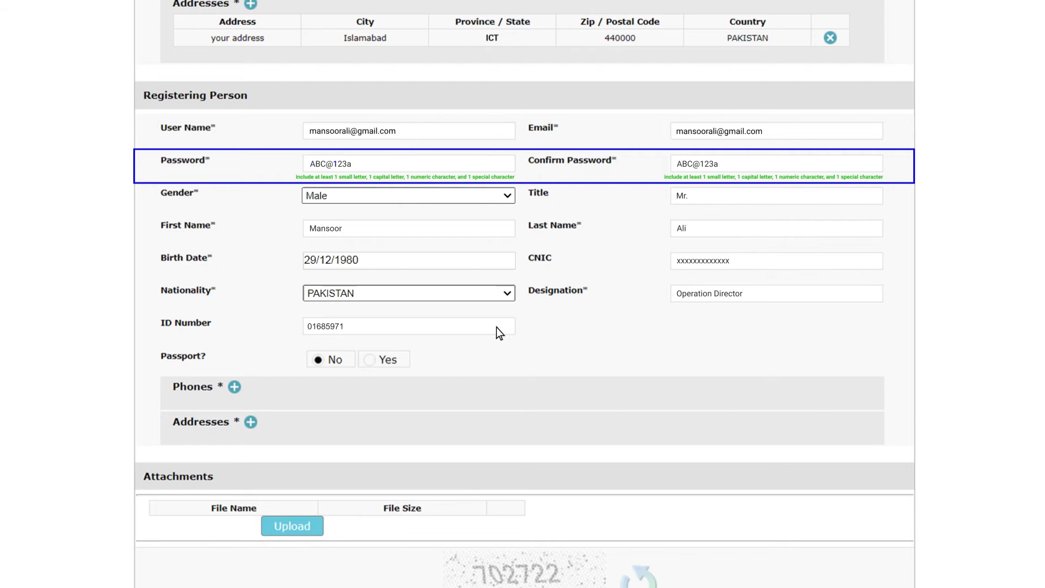
Attach the 'letter of authority' PDF to the registration request under Attachments
scroll(down, 3)
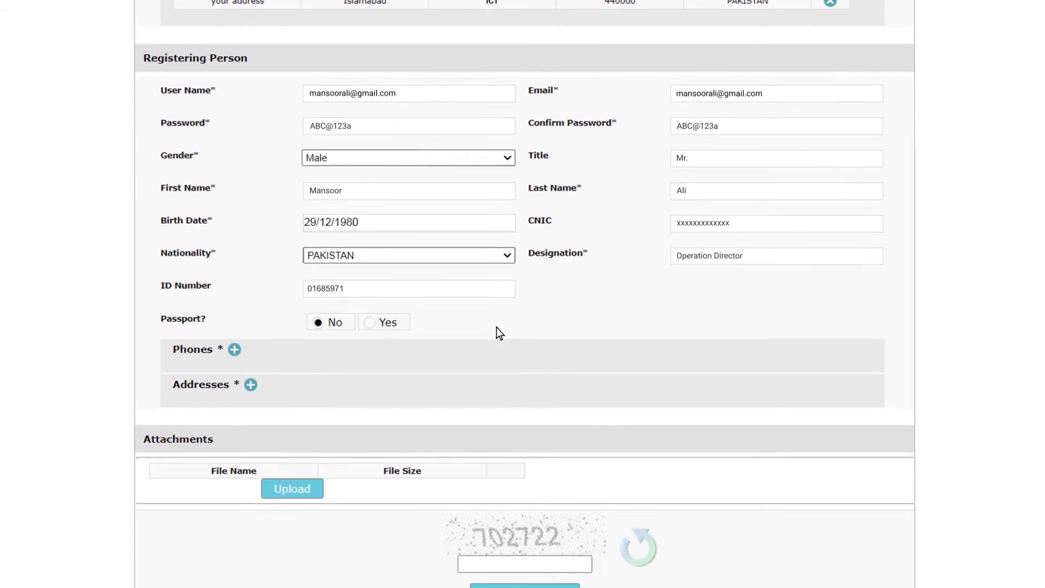
scroll(down, 3)
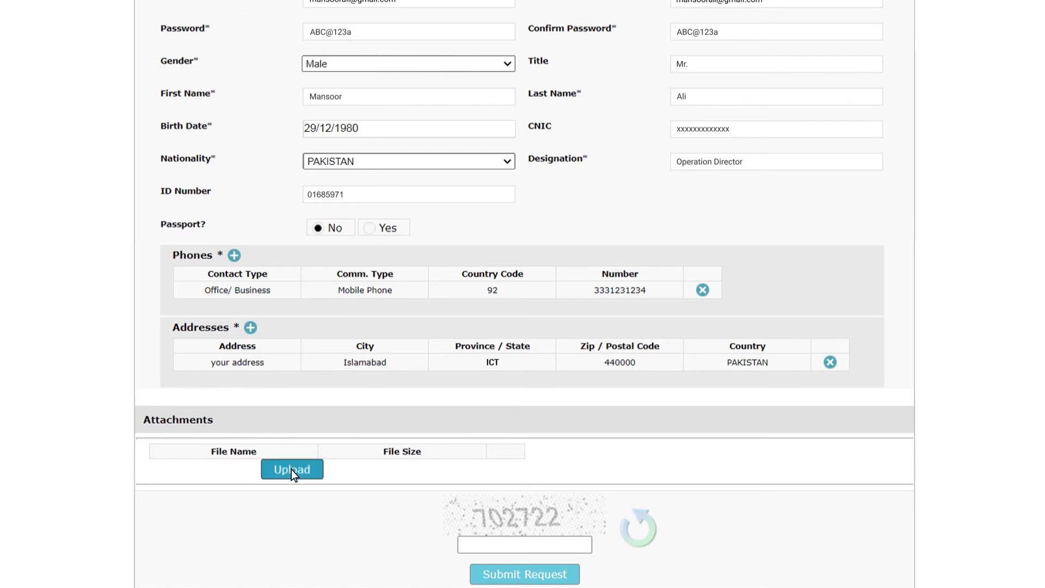
click(292, 468)
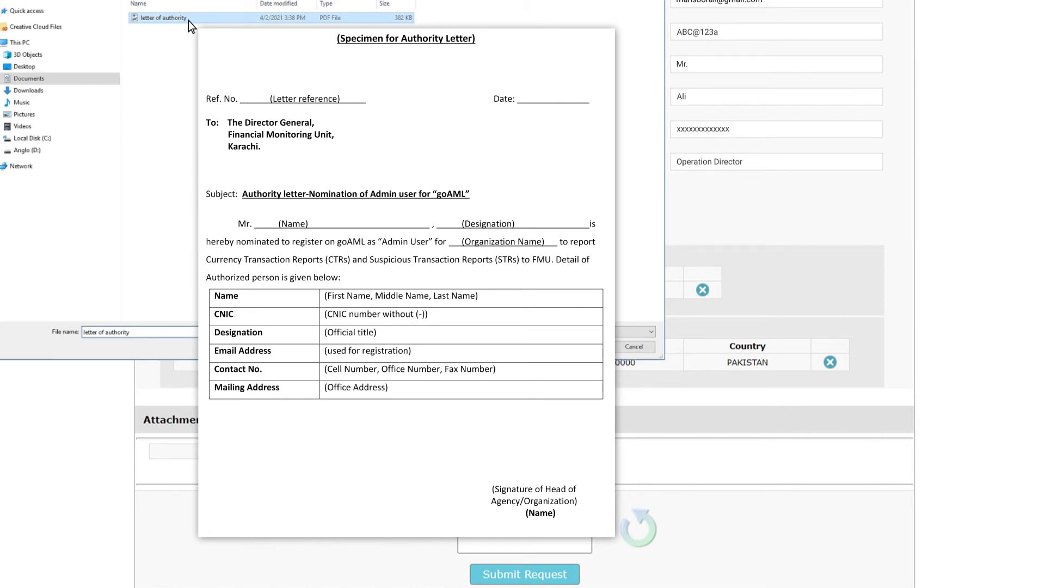
click(162, 18)
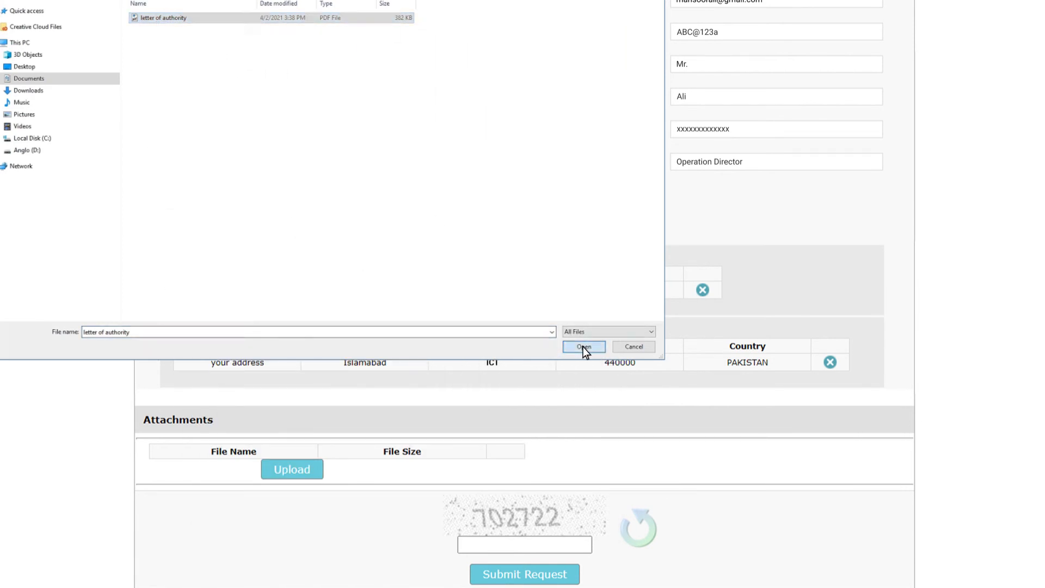
click(583, 347)
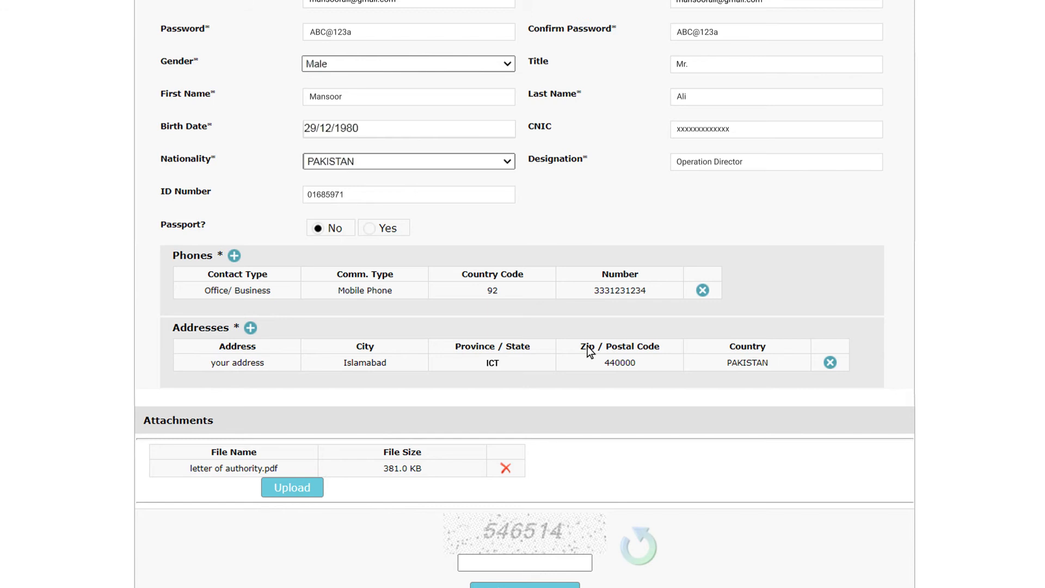
scroll(down, 3)
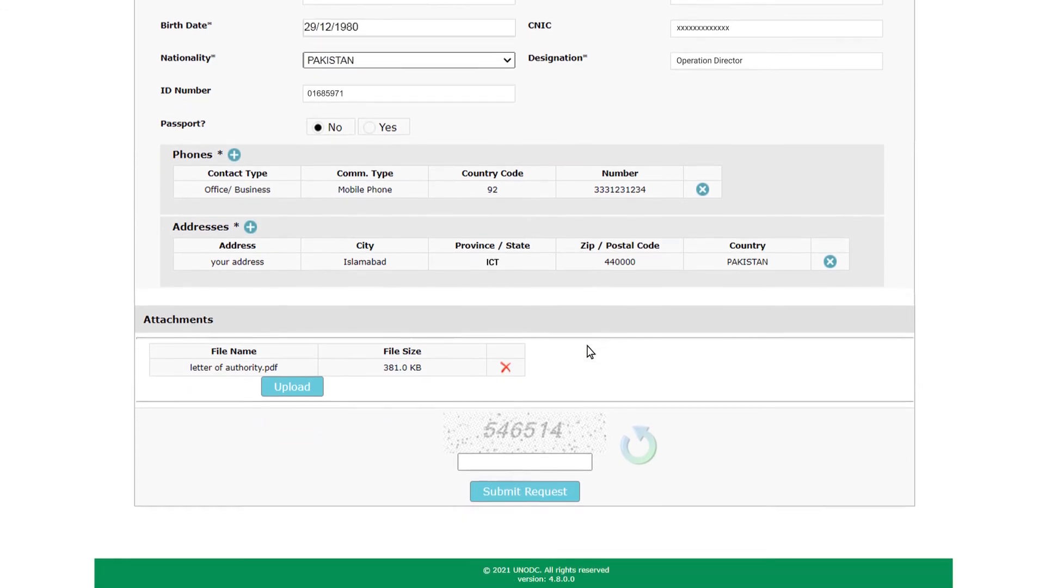
mouse_move(588, 398)
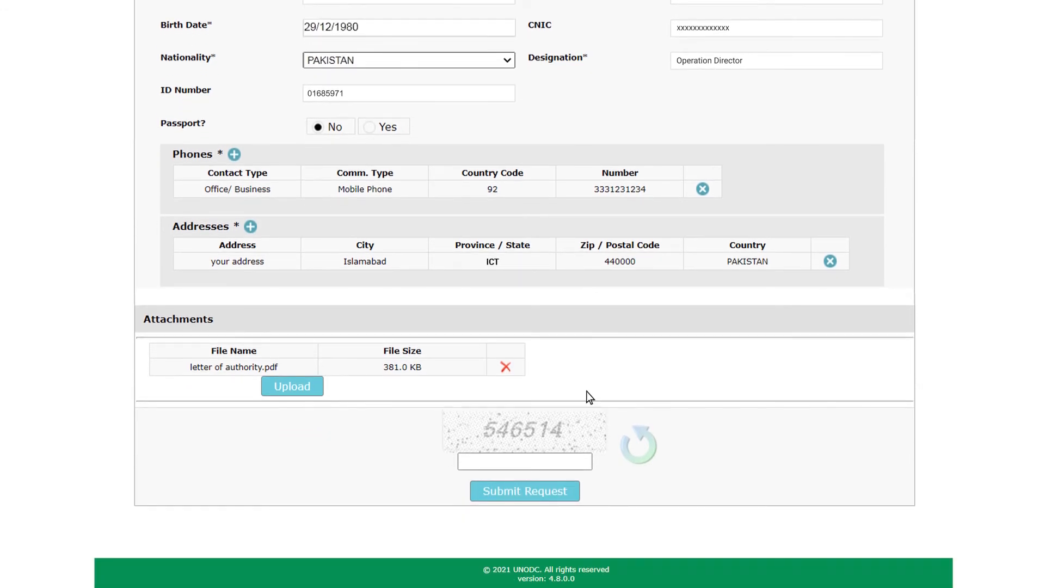
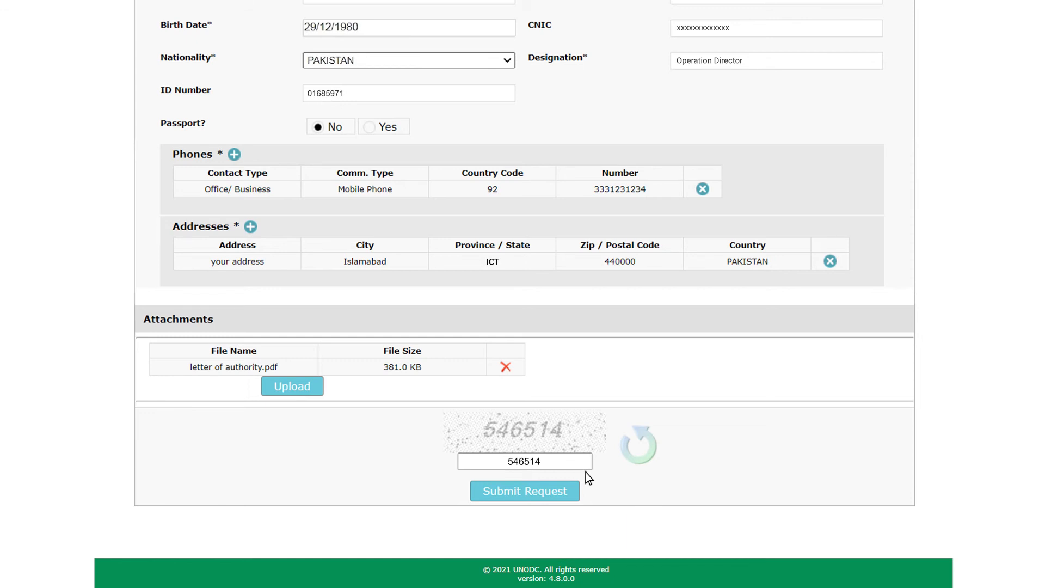
click(637, 445)
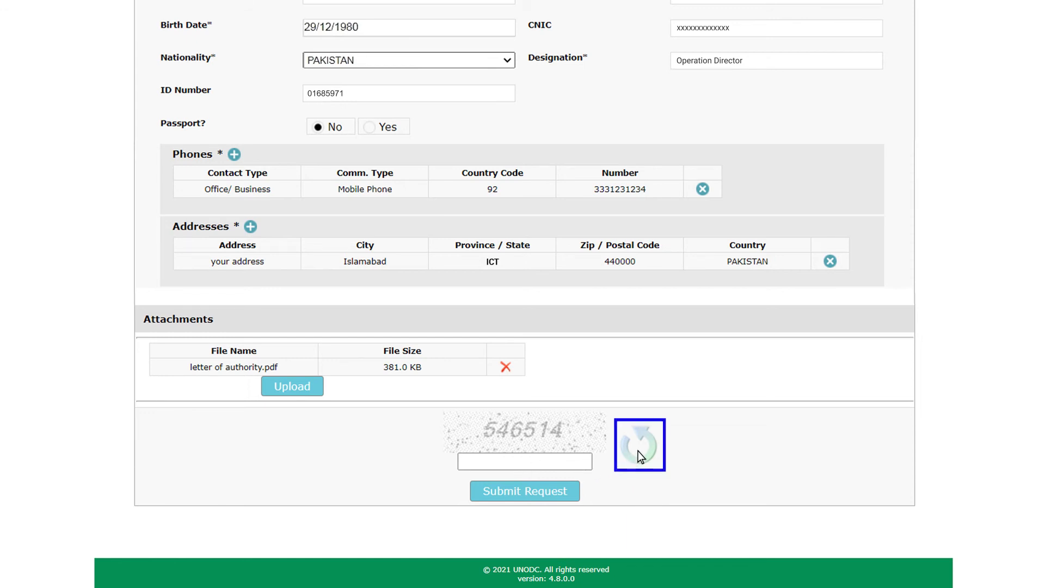
click(639, 444)
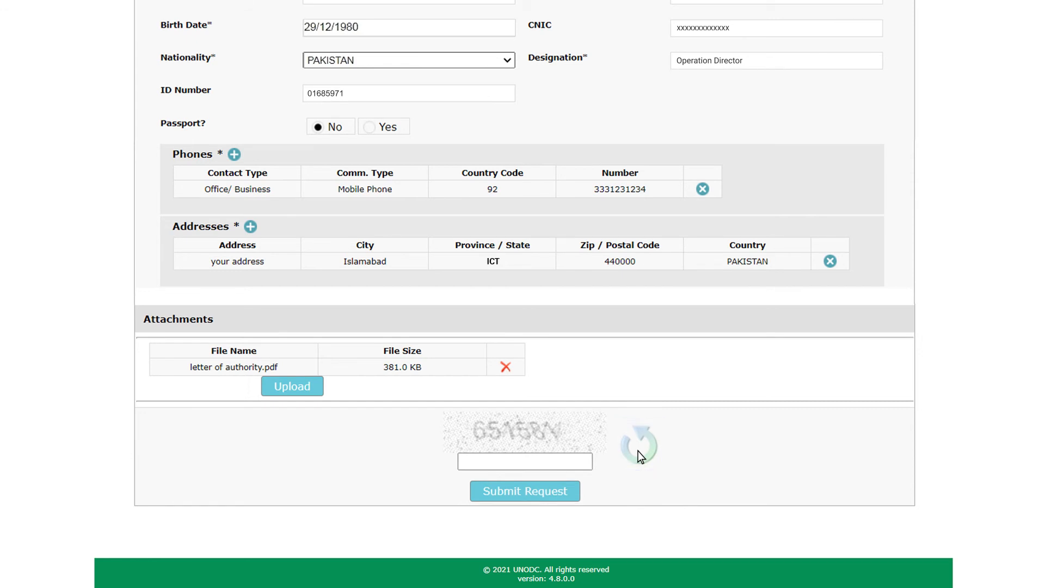
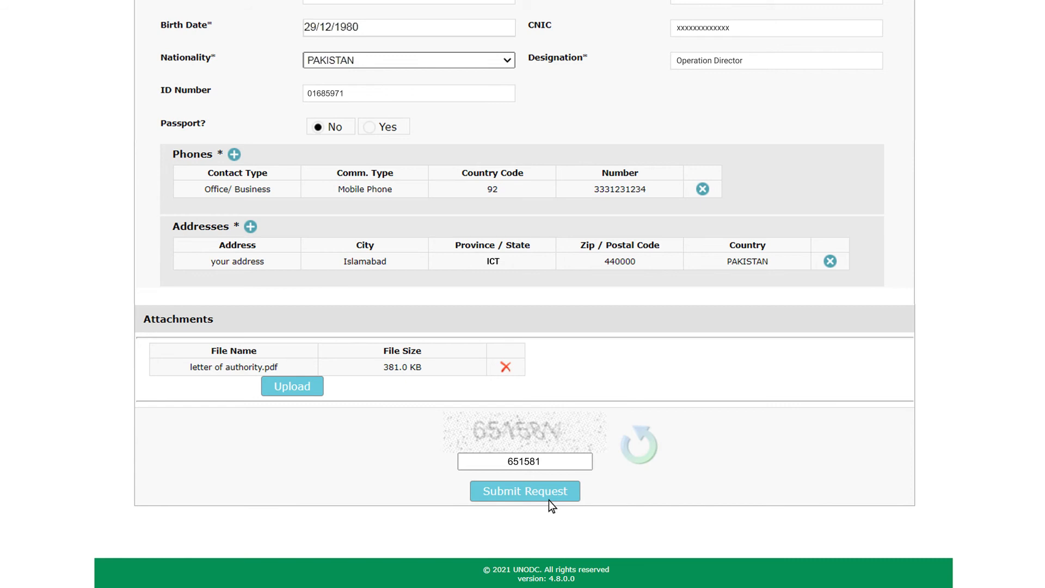
click(525, 491)
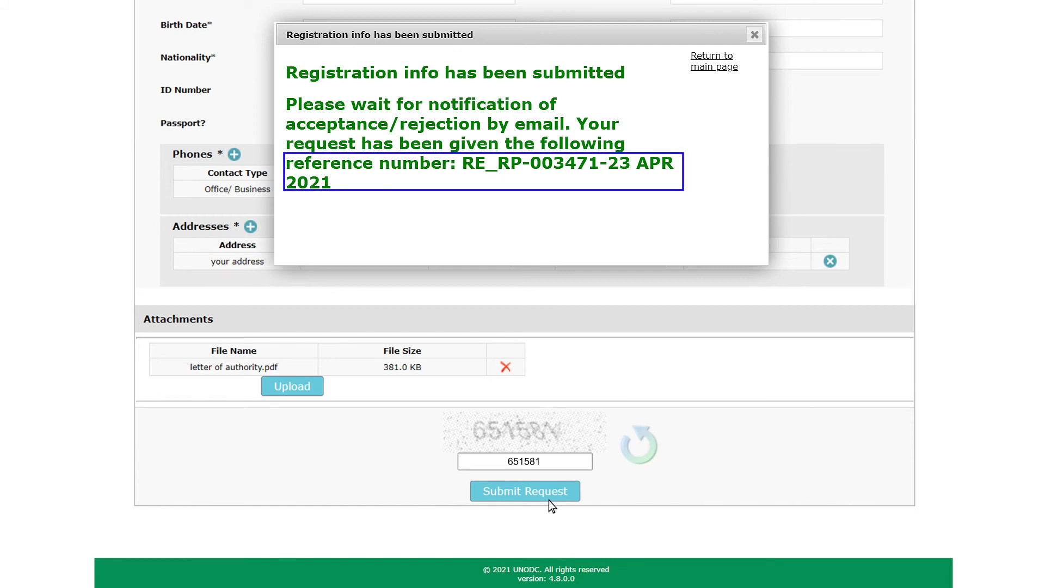
mouse_move(448, 511)
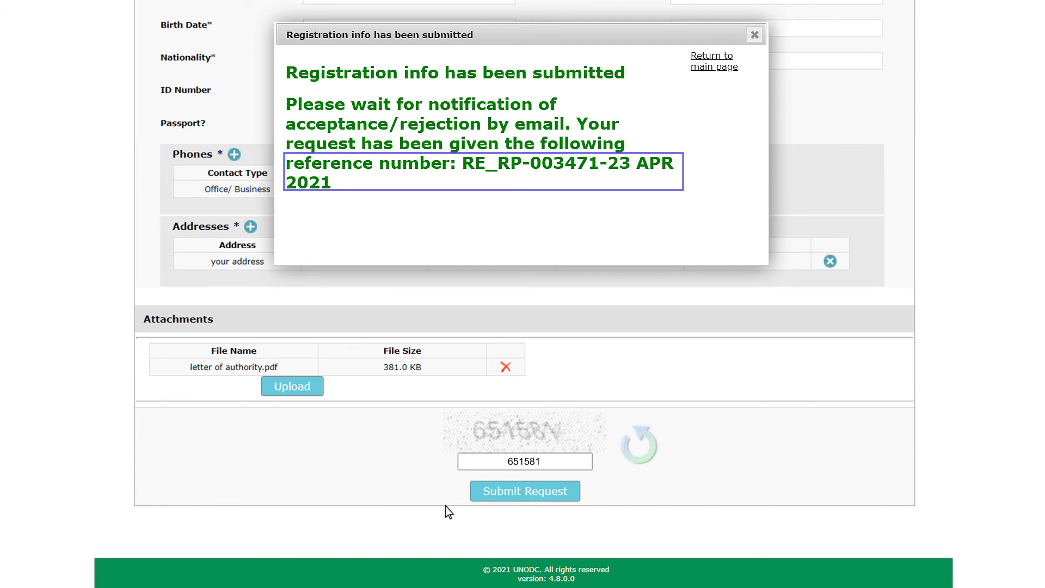
Return from the confirmation popup to the main page and scroll to the Register section
click(713, 60)
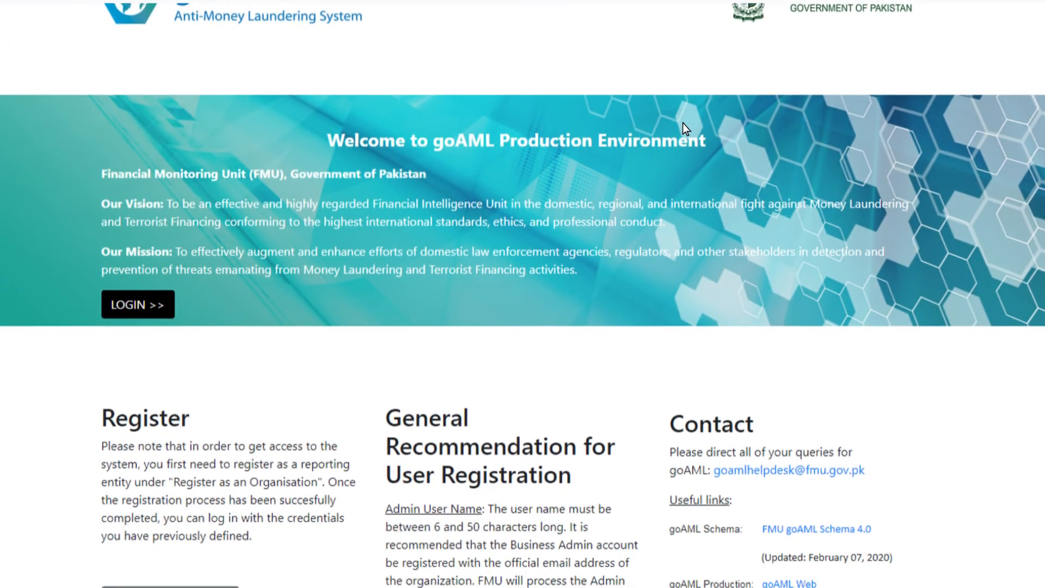
scroll(down, 3)
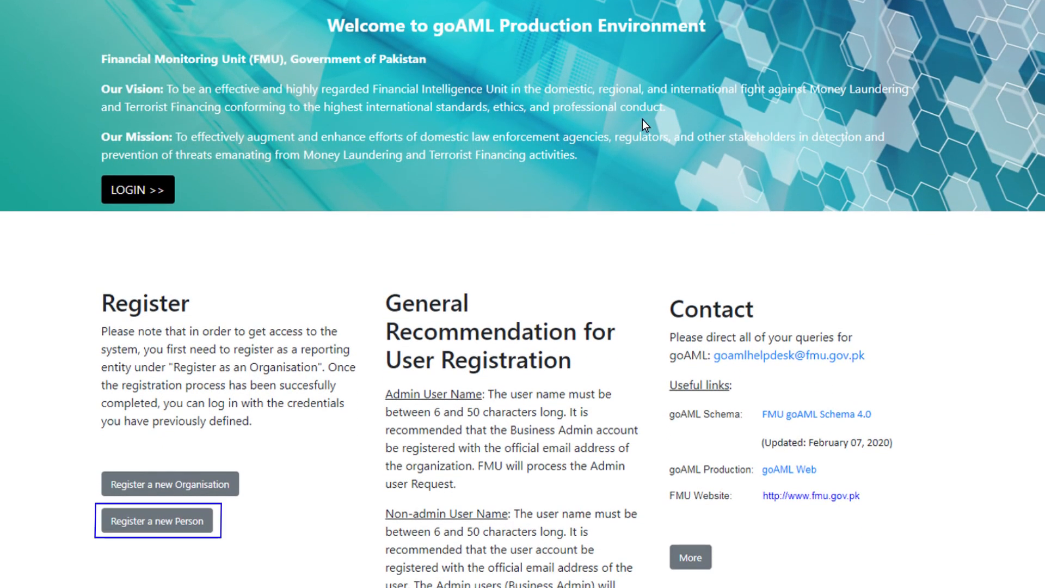
mouse_move(235, 479)
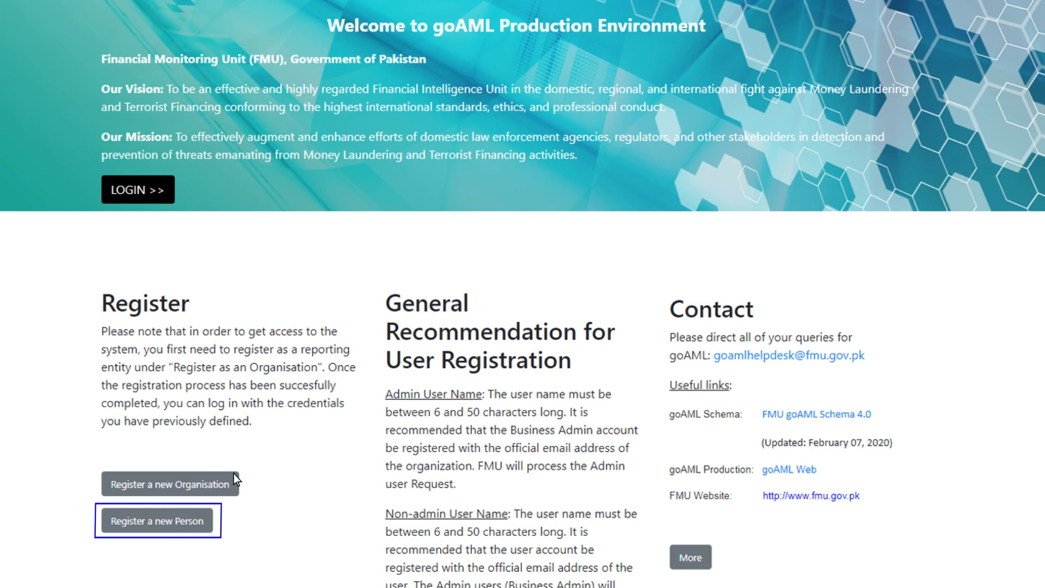
mouse_move(180, 527)
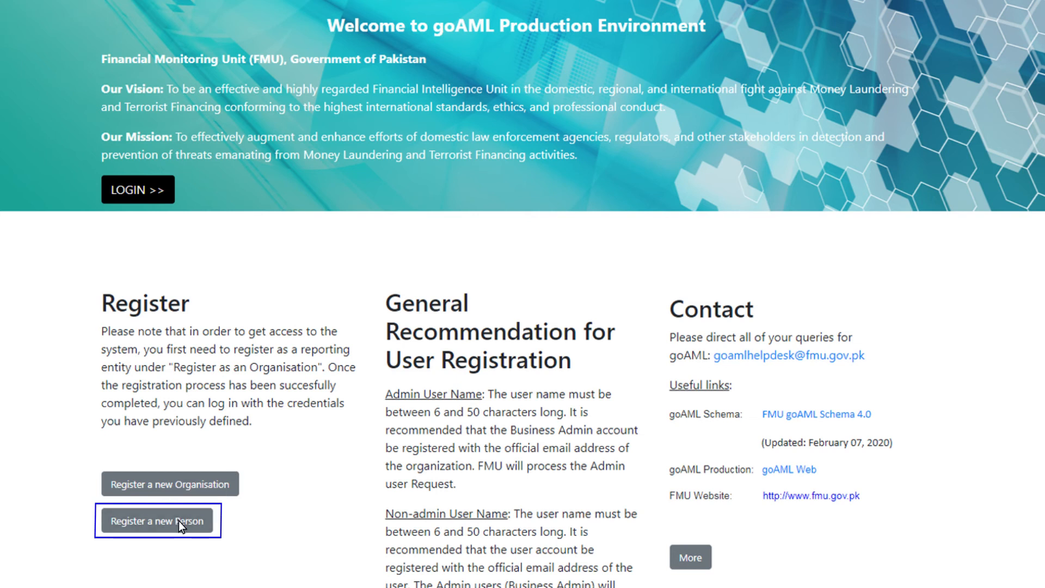
click(156, 521)
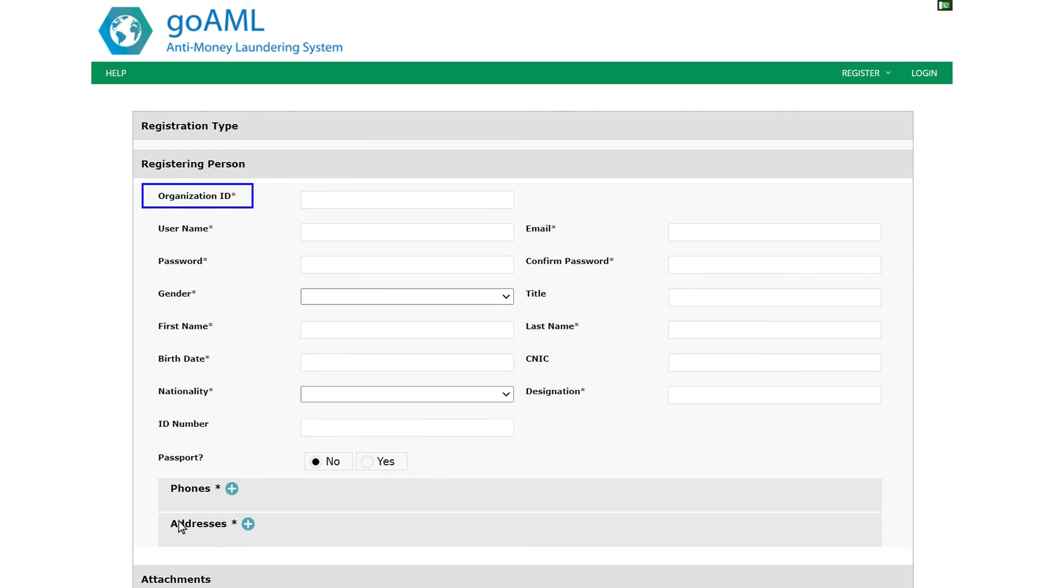
text(xxx)
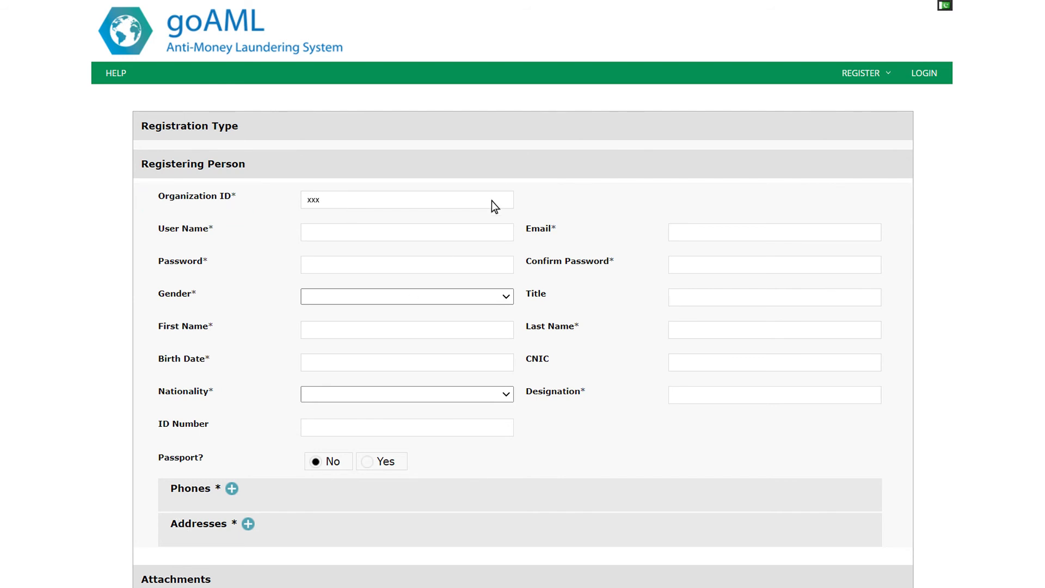
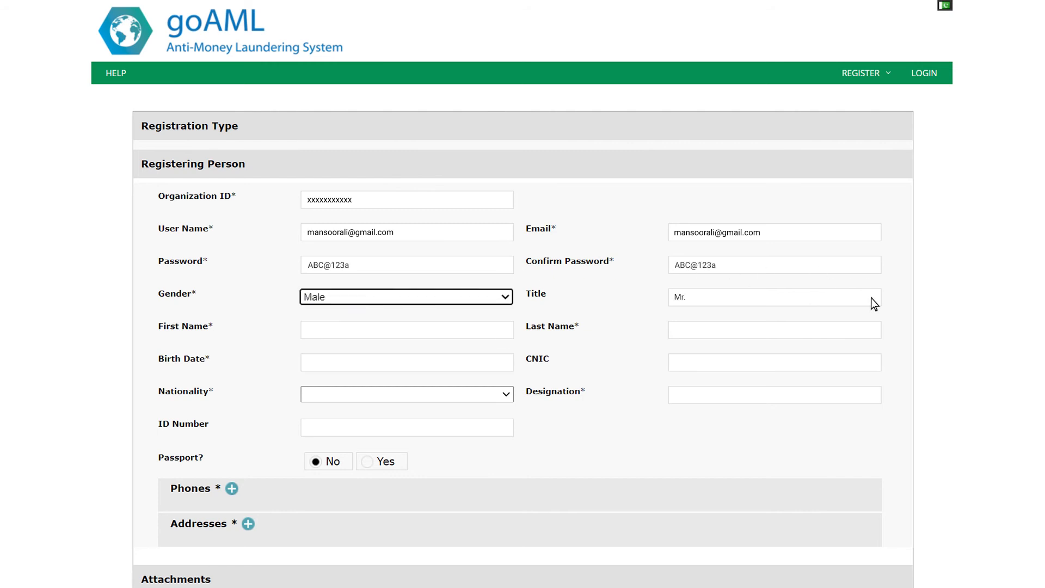
click(406, 361)
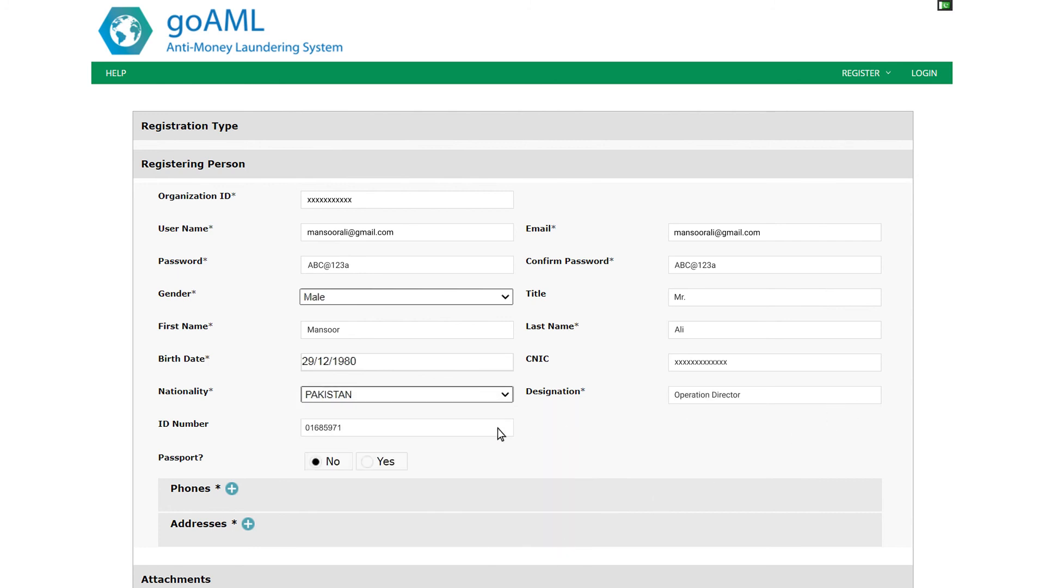
scroll(down, 3)
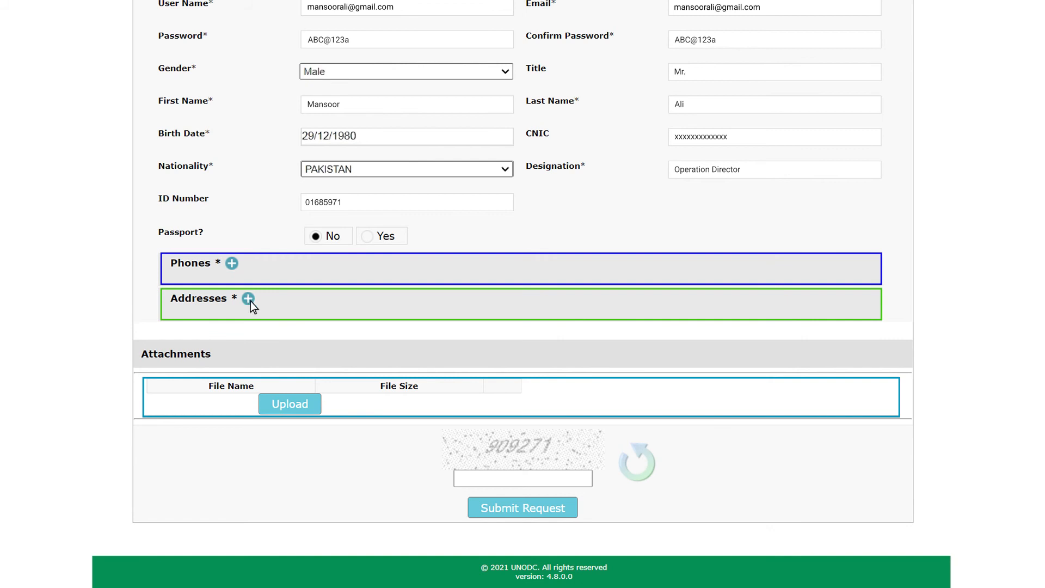
mouse_move(316, 412)
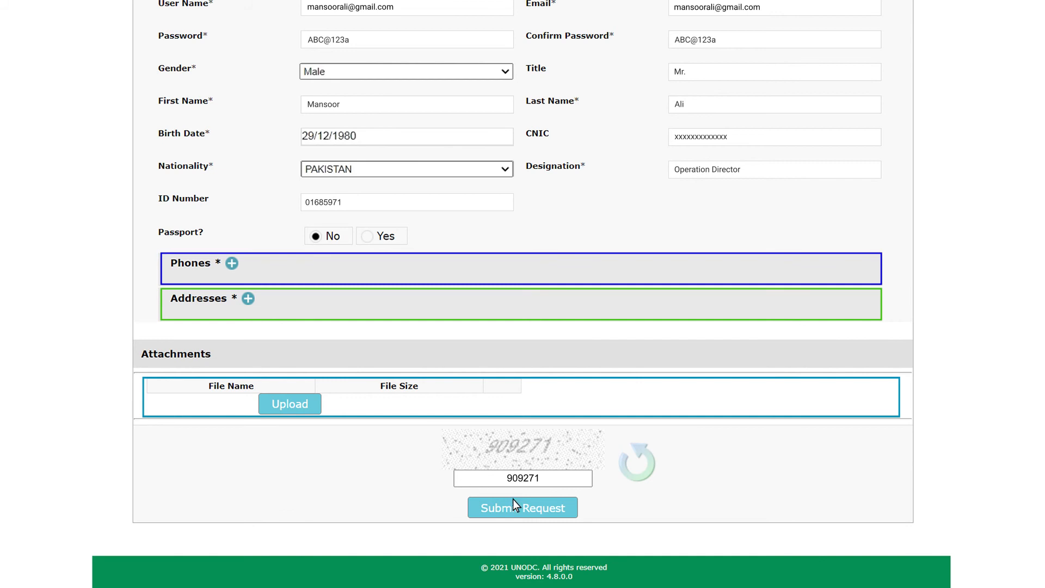
click(522, 508)
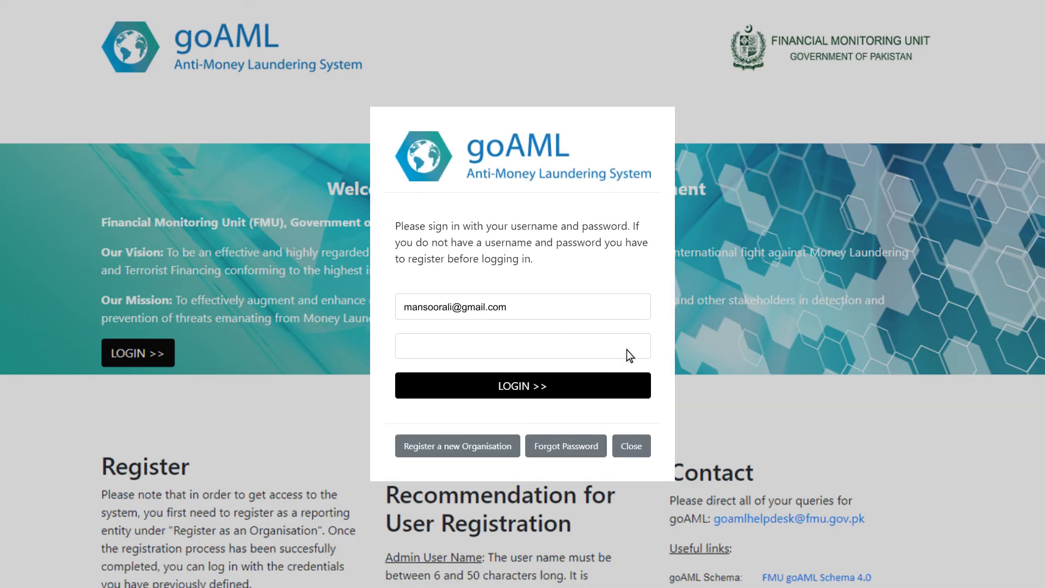
Sign in as the organisation admin and view the User Change Requests list
click(521, 386)
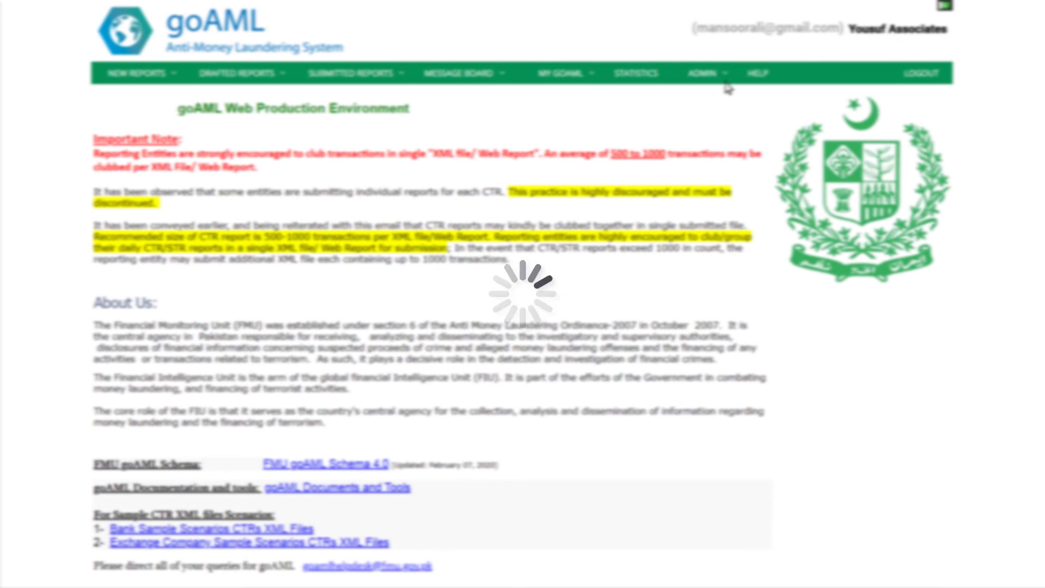
click(701, 73)
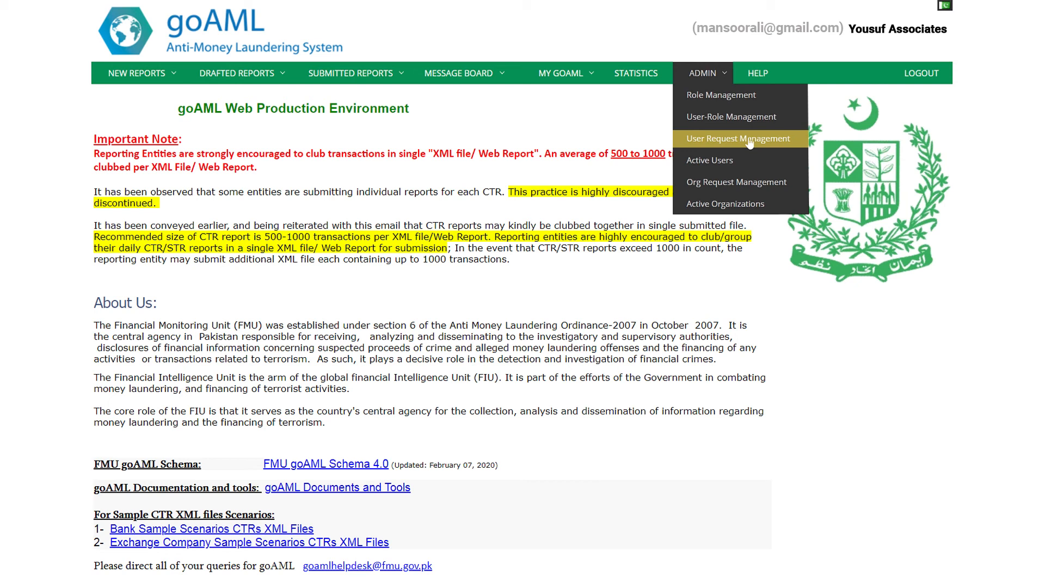
click(739, 138)
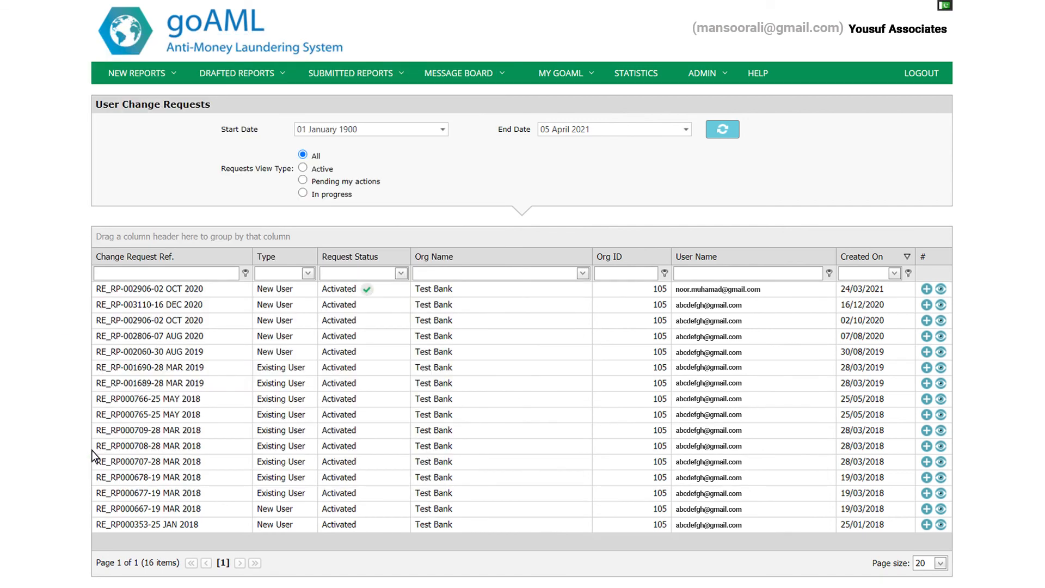
Bring up the empty Register as Organisation form via the REGISTER menu
click(757, 73)
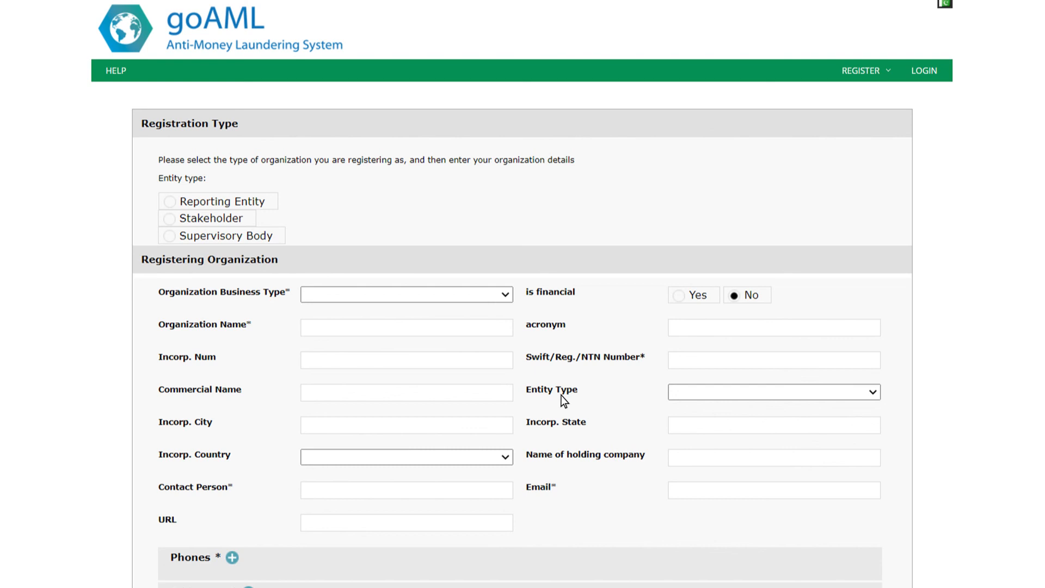
mouse_move(576, 424)
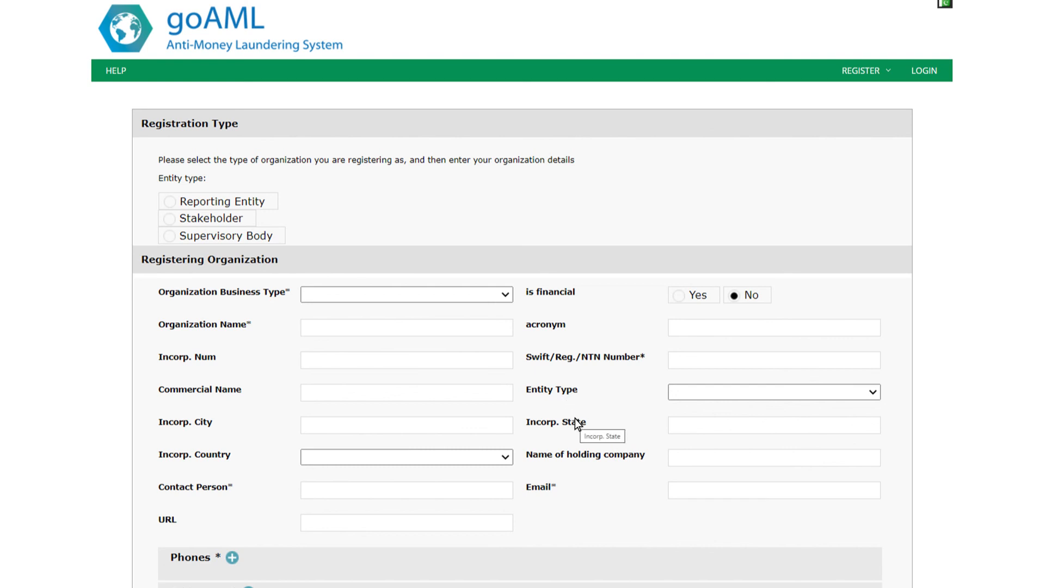
mouse_move(589, 459)
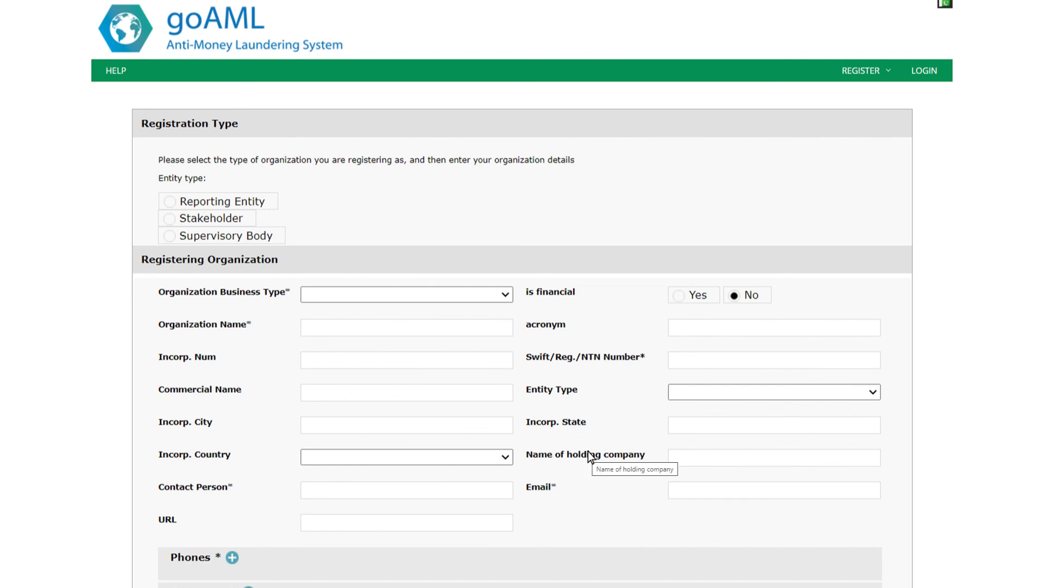
mouse_move(590, 505)
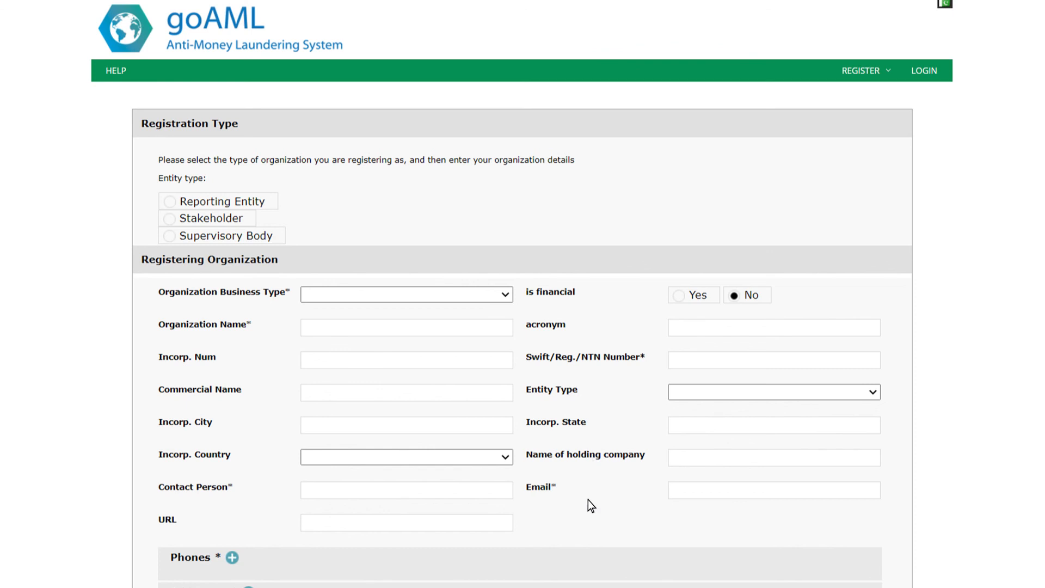
mouse_move(221, 167)
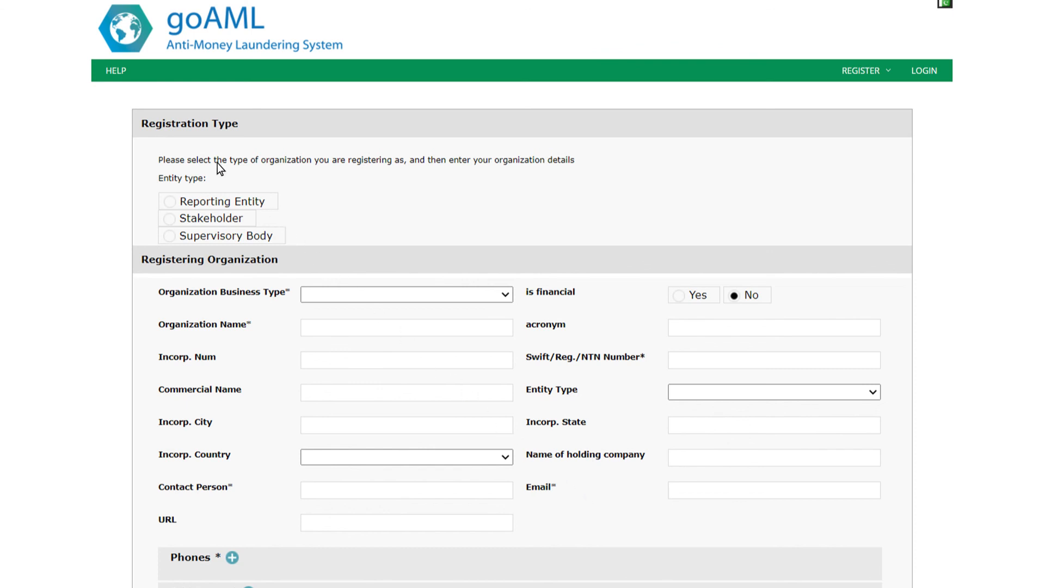
mouse_move(114, 71)
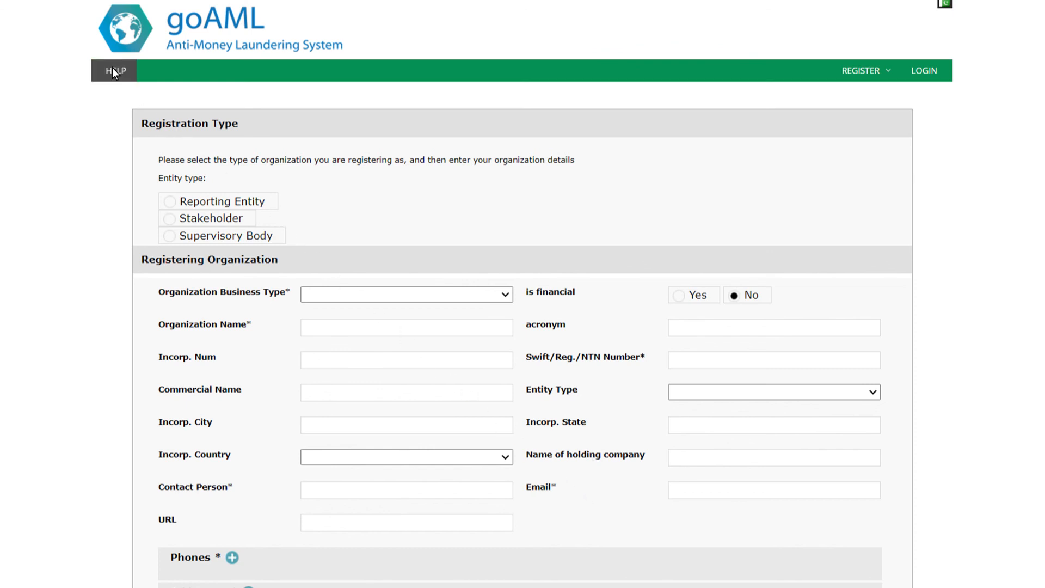
Show the HELP page on user registration and scroll to the Guidance Documentation links
click(114, 70)
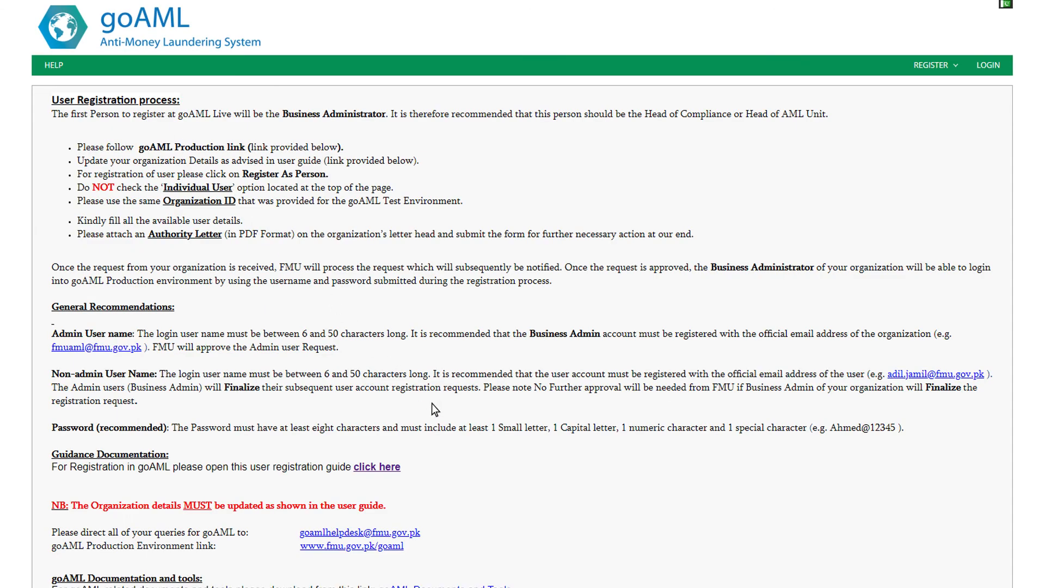
scroll(down, 3)
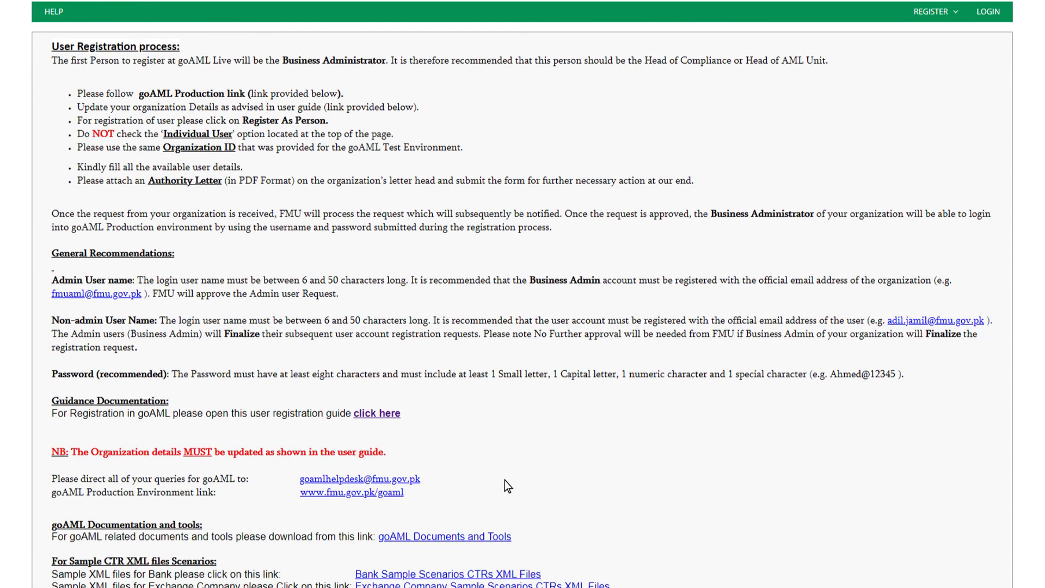
scroll(down, 3)
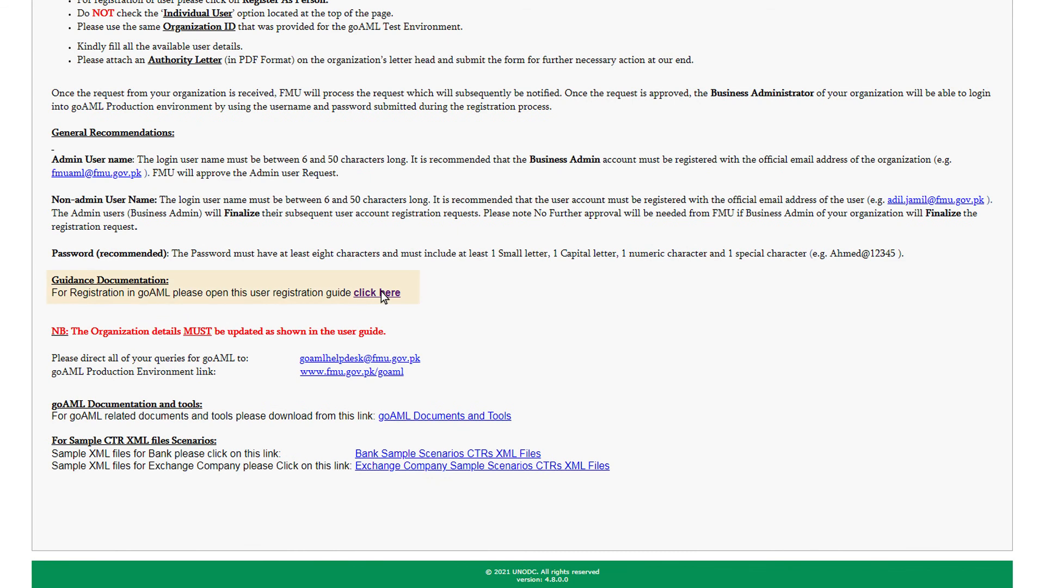